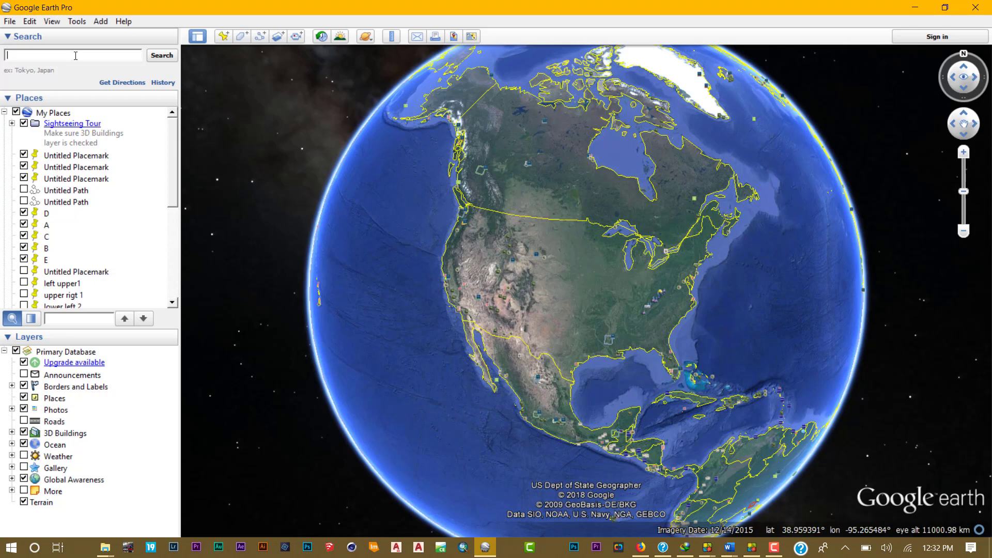
Search Google Earth for 'abuja' and fly to the Abuja result.
{"action": "type", "text": "abuja"}
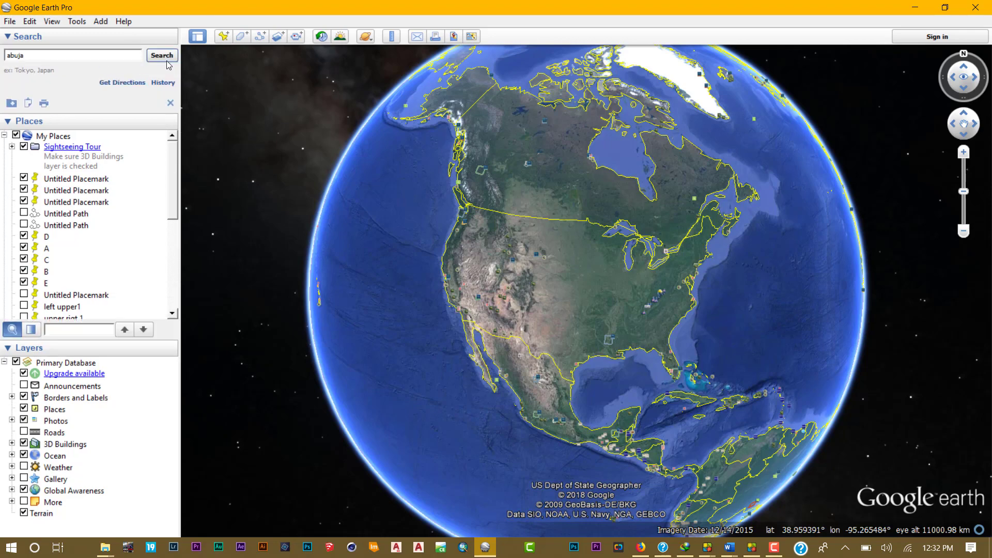
{"action": "left_click", "coordinate": [161, 55]}
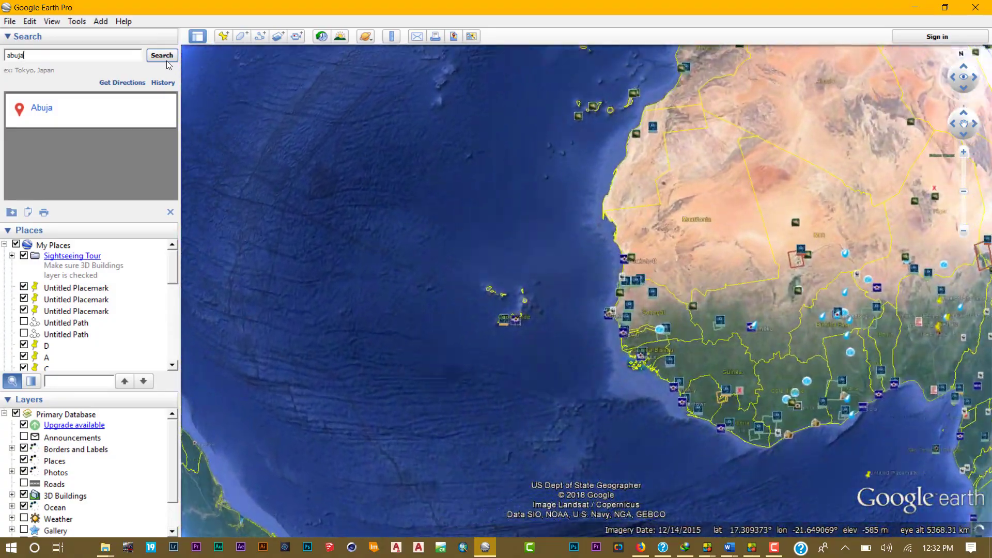
{"action": "left_click", "coordinate": [161, 55]}
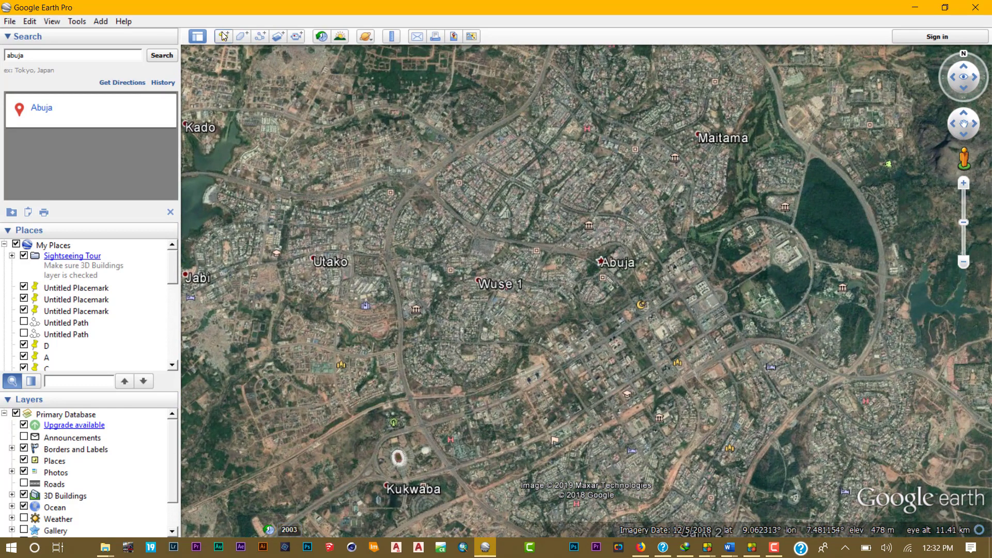
Drop and dismiss a placemark, confirm Tools > Options, then start a new Abuja placemark.
{"action": "left_click", "coordinate": [241, 36]}
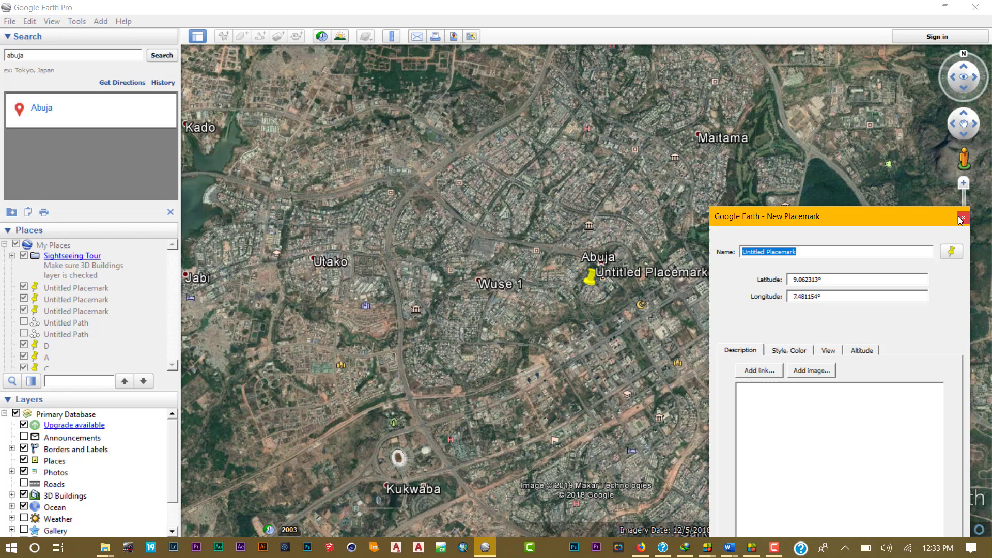
{"action": "left_click", "coordinate": [960, 216]}
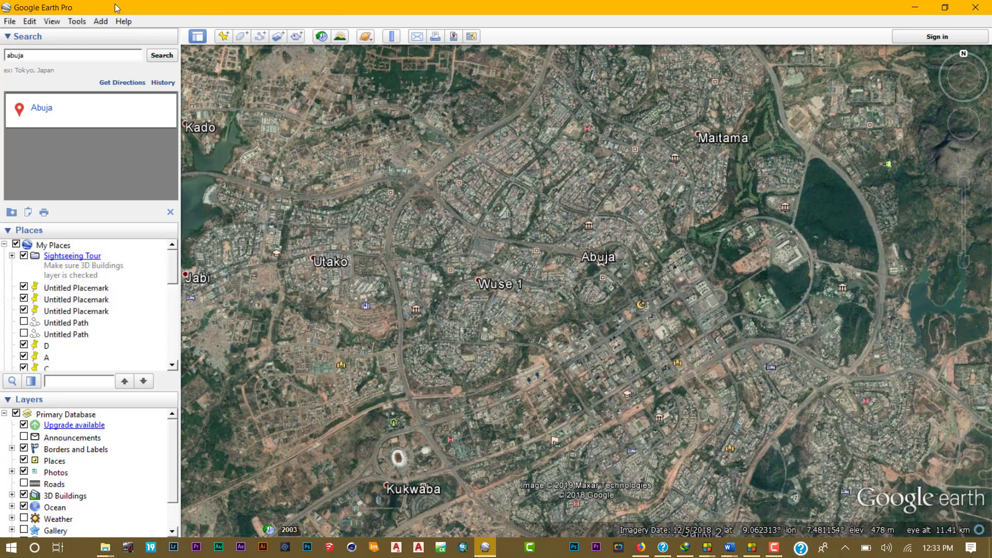
{"action": "left_click", "coordinate": [76, 21]}
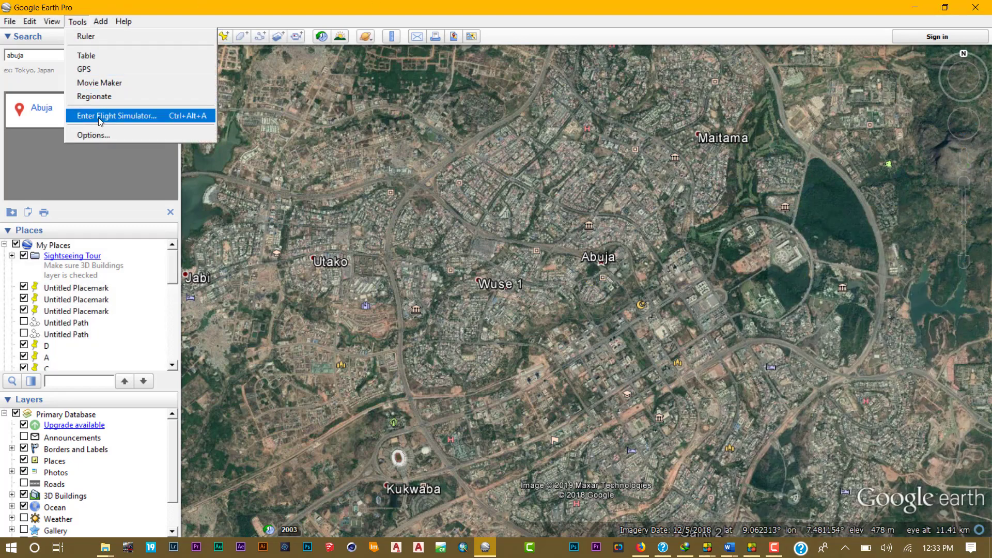
{"action": "left_click", "coordinate": [93, 135]}
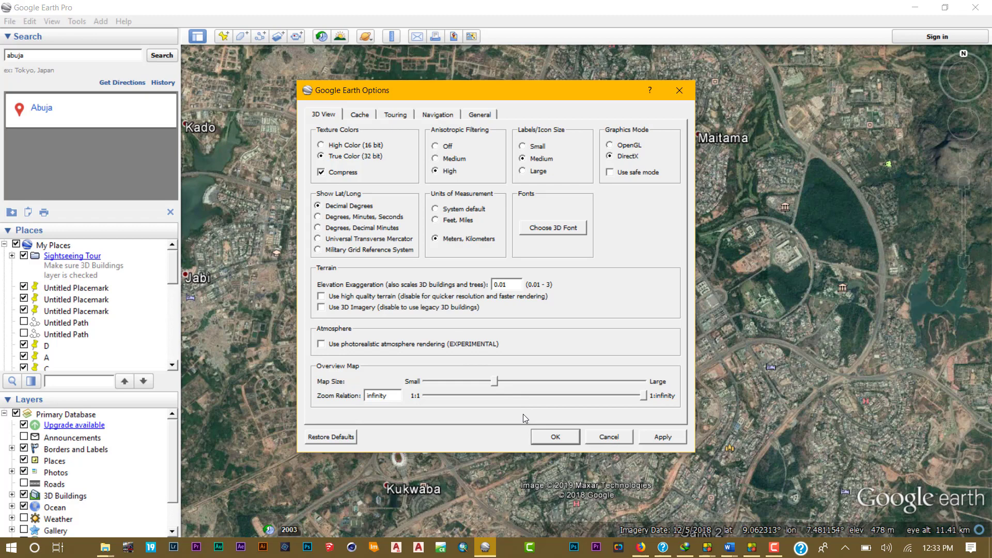
{"action": "mouse_move", "coordinate": [555, 435]}
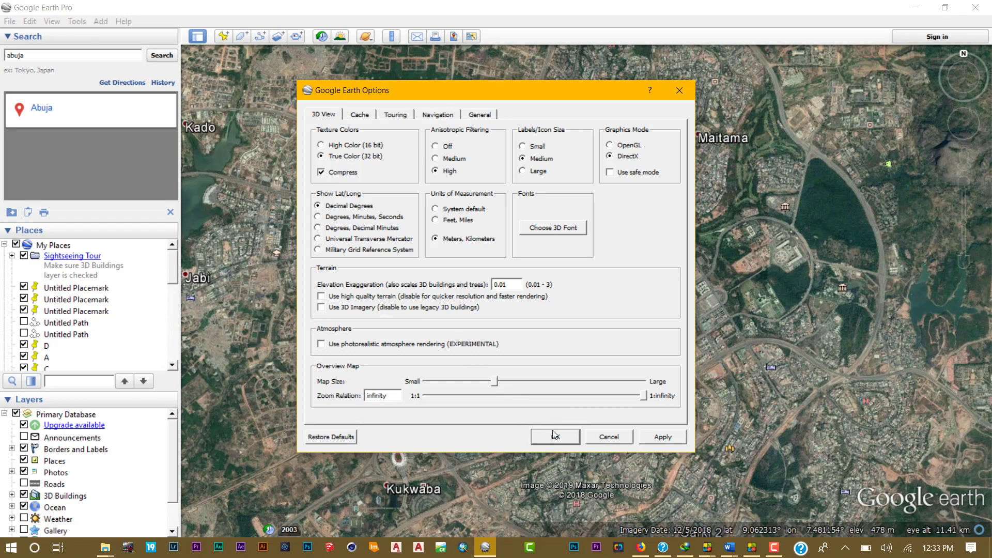
{"action": "left_click", "coordinate": [553, 437]}
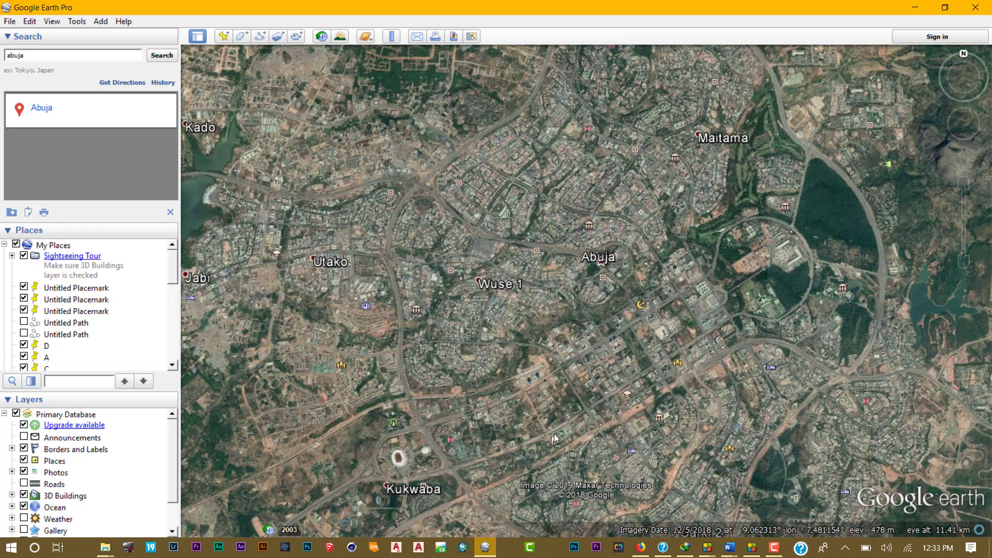
{"action": "left_click", "coordinate": [223, 36]}
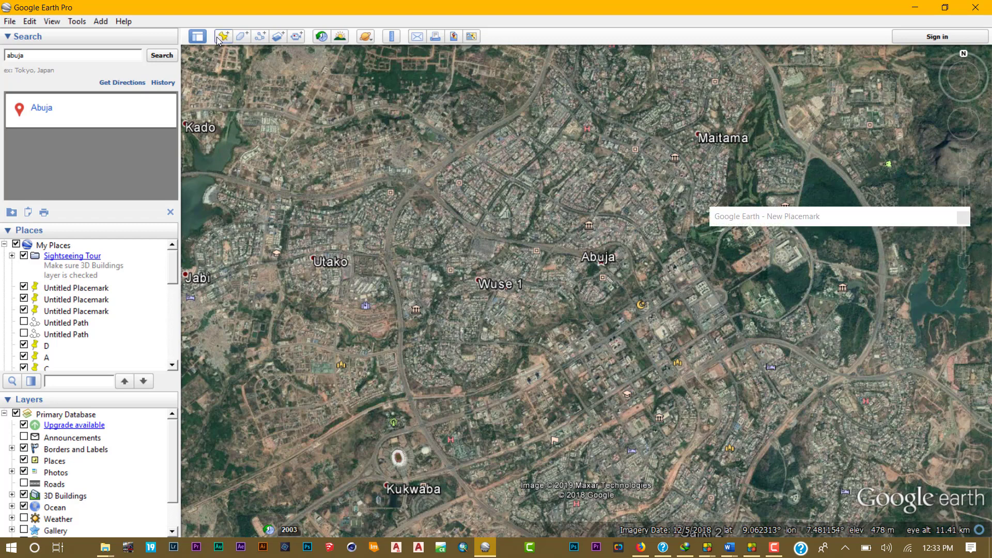
Set Download attempts to 0, tick both tile-failure options, and save the application settings.
{"action": "left_click", "coordinate": [223, 37]}
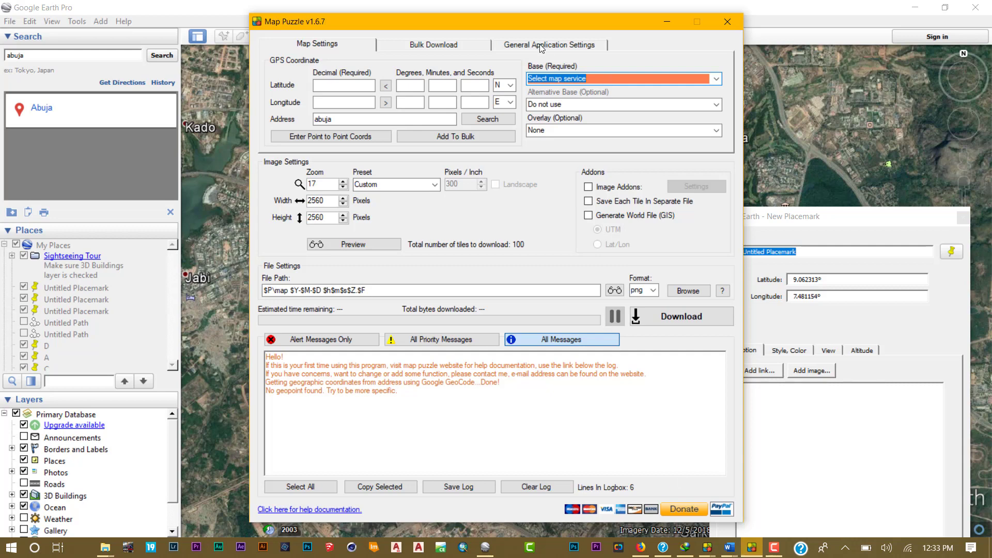
{"action": "left_click", "coordinate": [549, 44]}
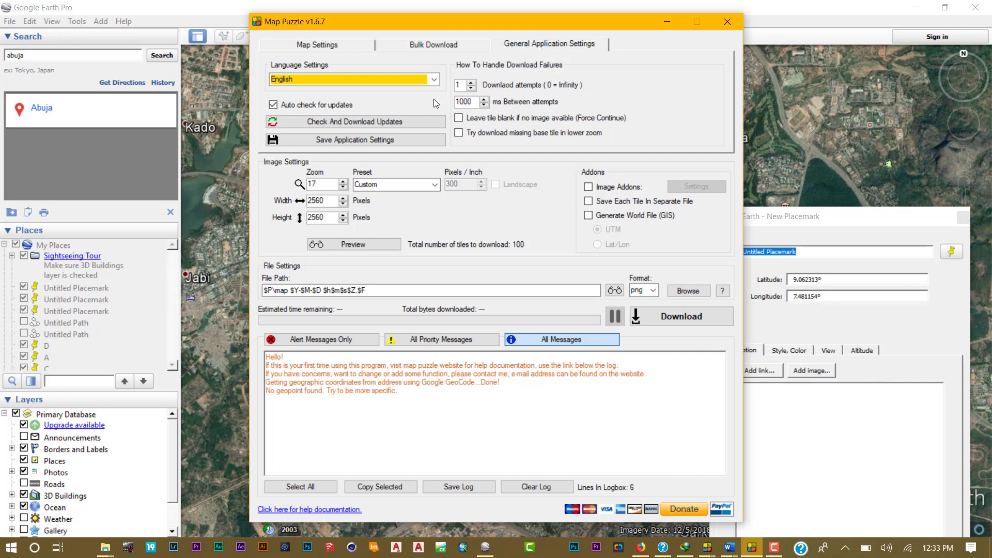
{"action": "left_click", "coordinate": [462, 85]}
{"action": "type", "text": "0"}
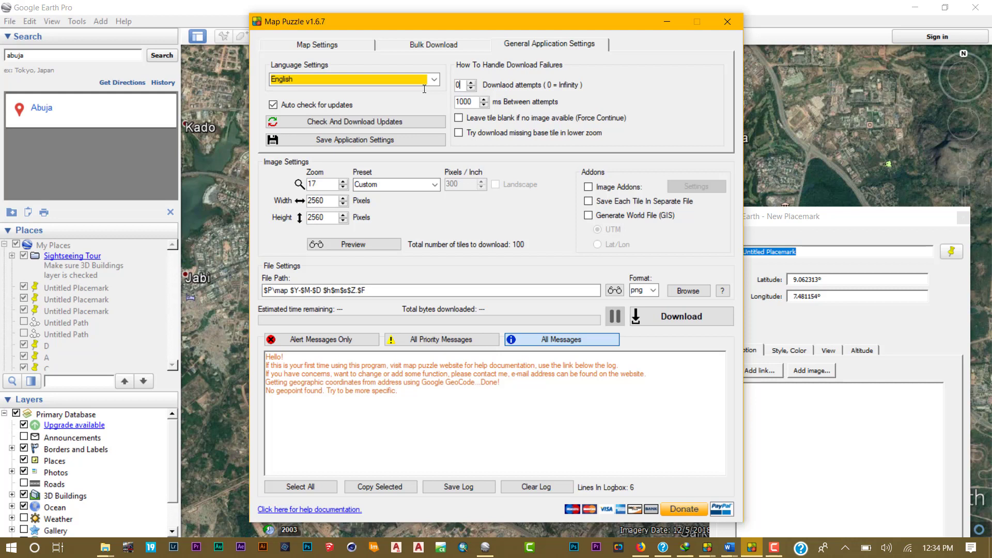
{"action": "left_click", "coordinate": [459, 118]}
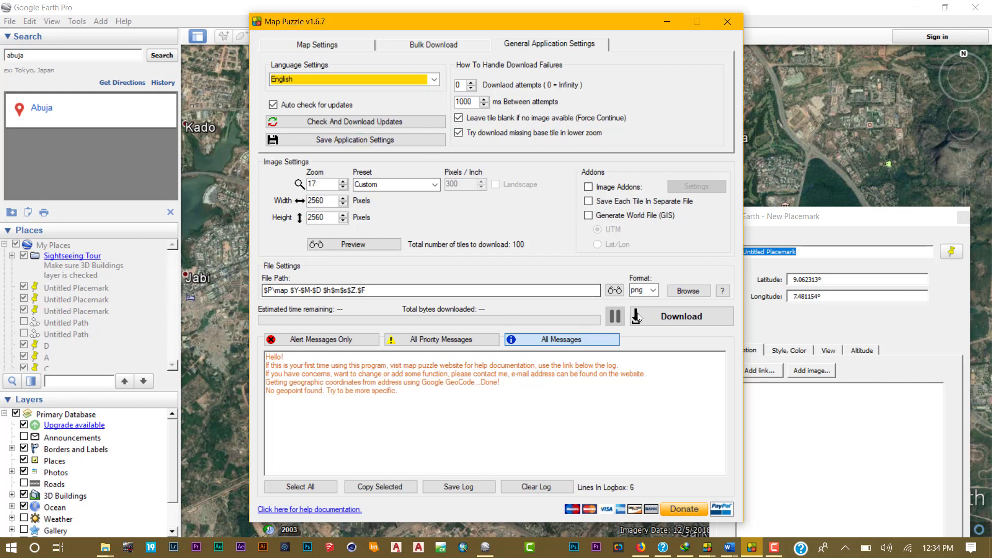
{"action": "left_click", "coordinate": [354, 140]}
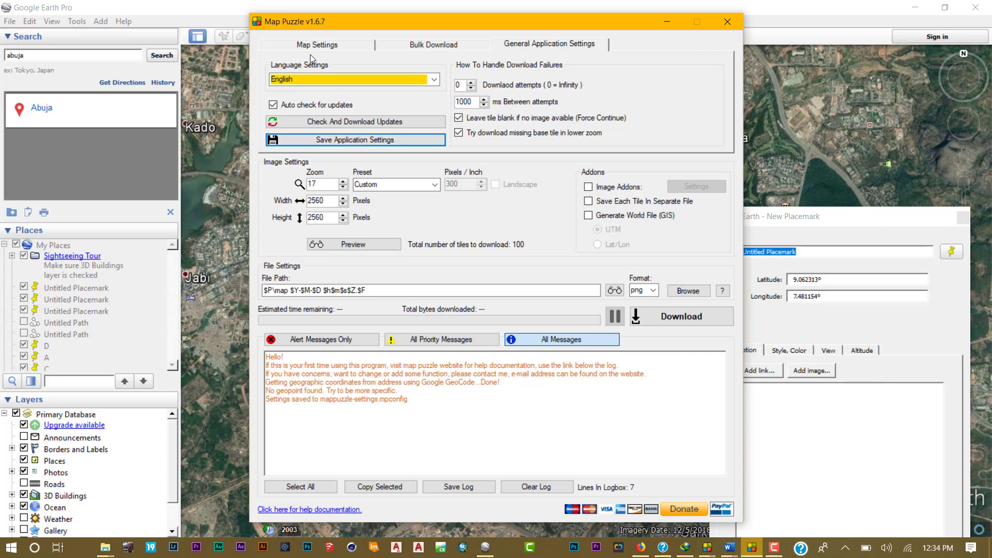
Enter latitude 9.0623313 and longitude 7.481154 on Map Settings, filling the DMS fields.
{"action": "left_click", "coordinate": [316, 45]}
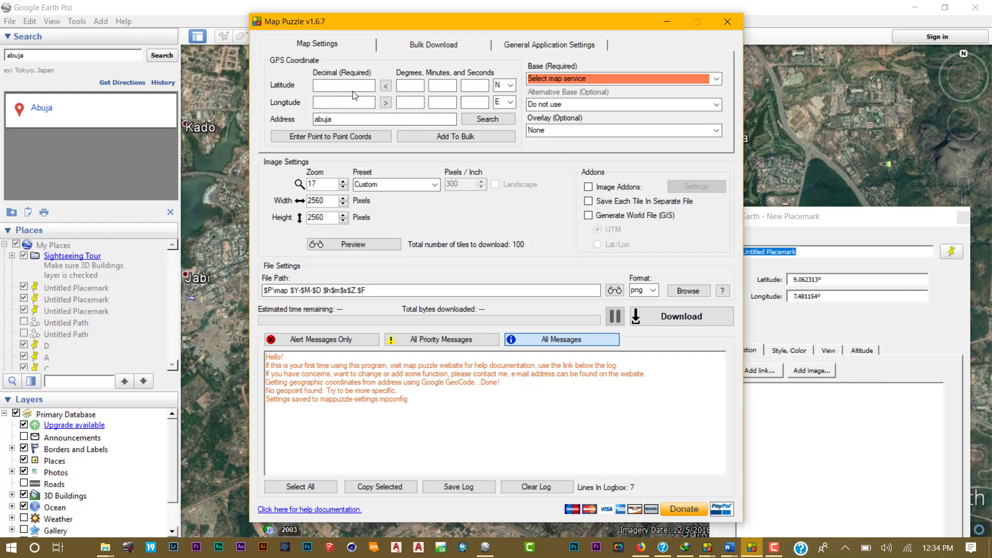
{"action": "type", "text": "9"}
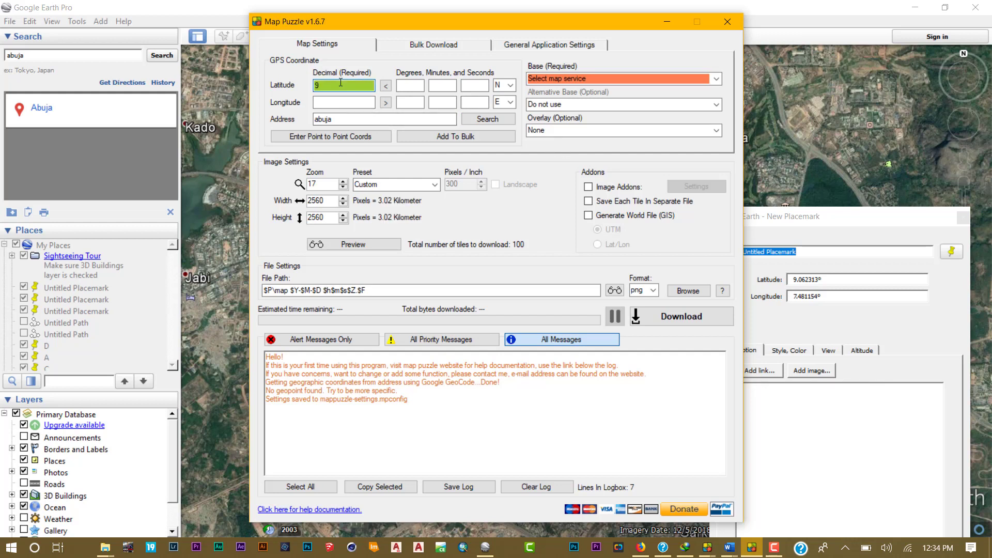
{"action": "type", "text": ".0623313"}
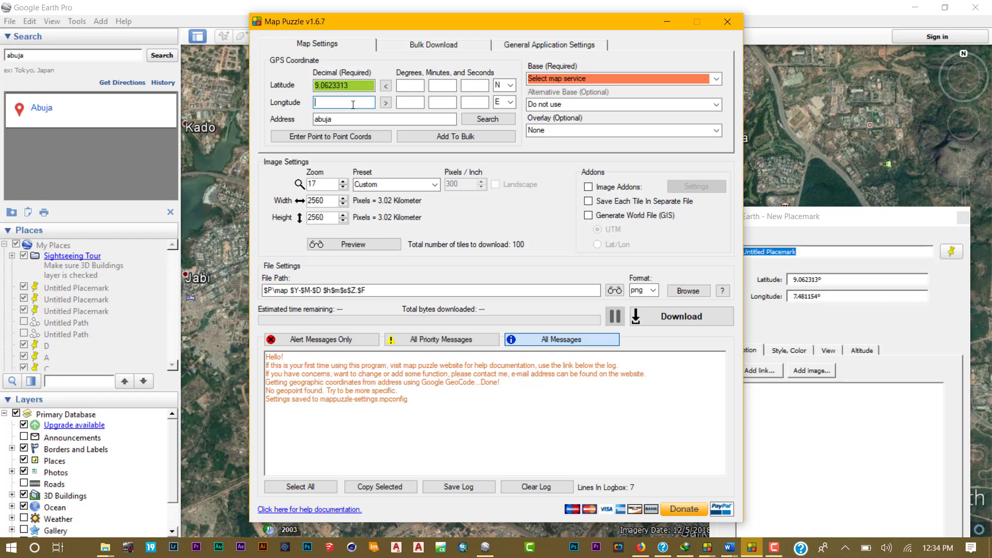
{"action": "type", "text": "7"}
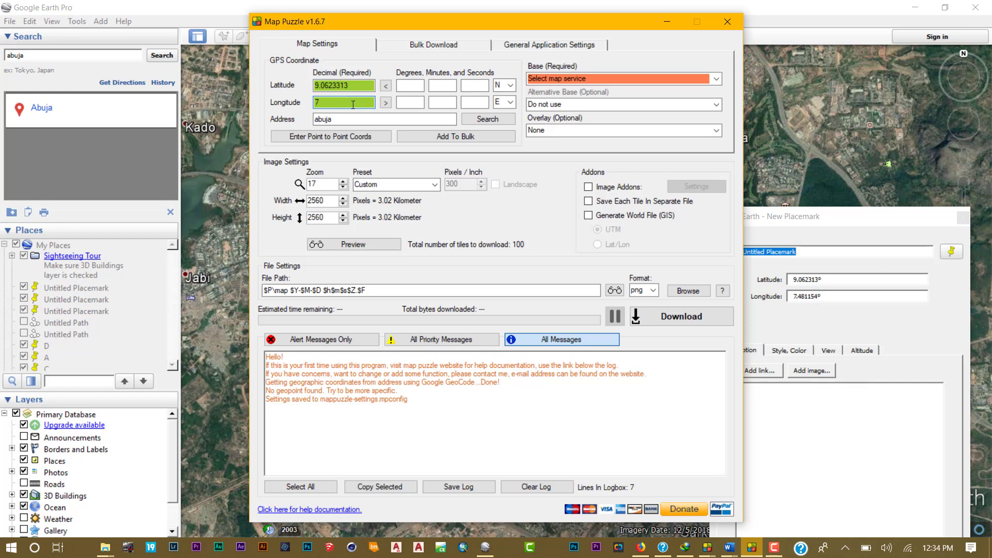
{"action": "type", "text": ".481154"}
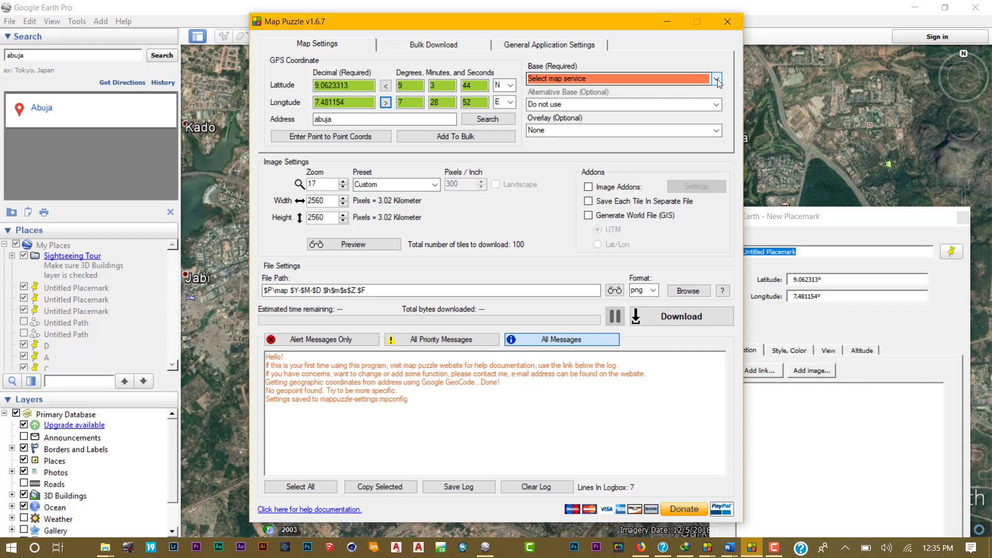
Open the Base (Required) service list and accept the map service terms.
{"action": "left_click", "coordinate": [718, 78]}
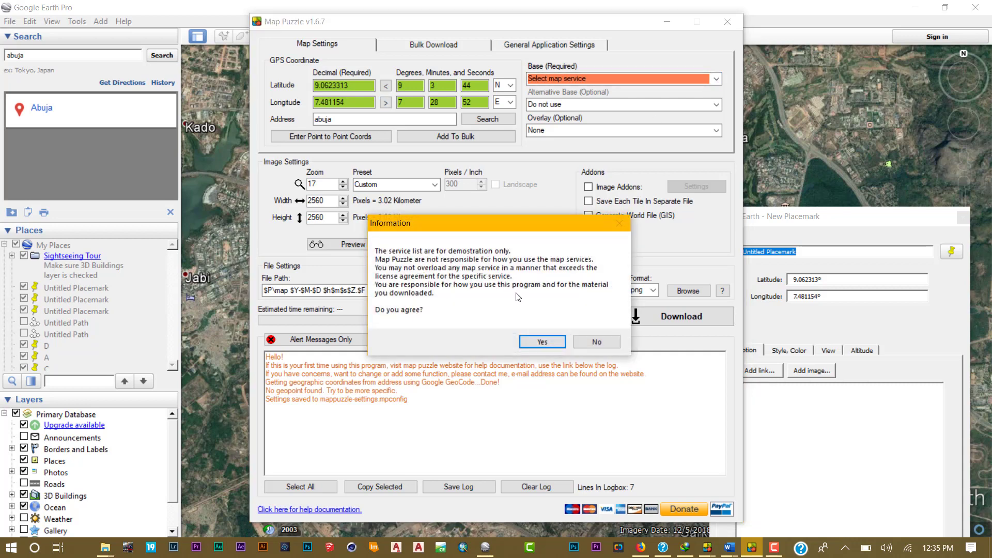
{"action": "mouse_move", "coordinate": [524, 313]}
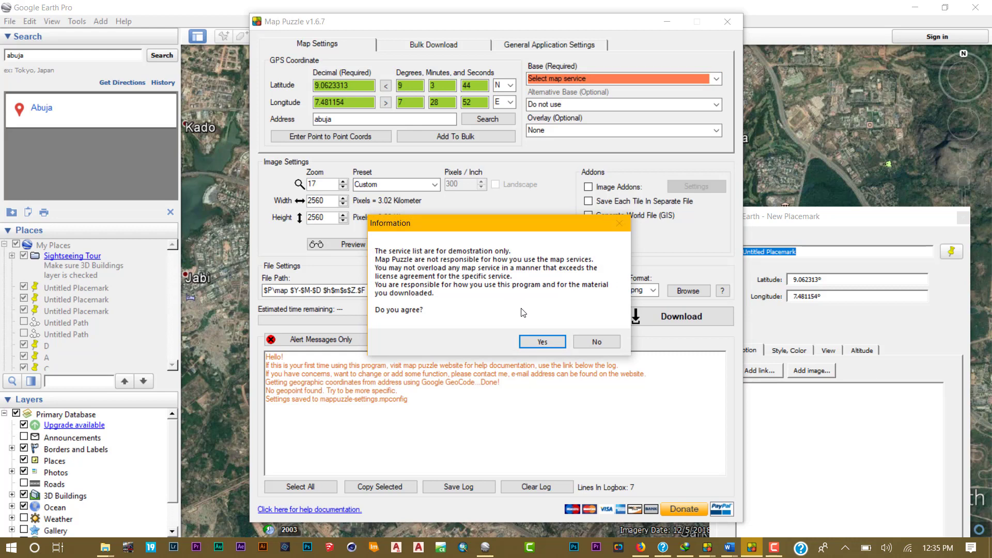
{"action": "left_click", "coordinate": [541, 341]}
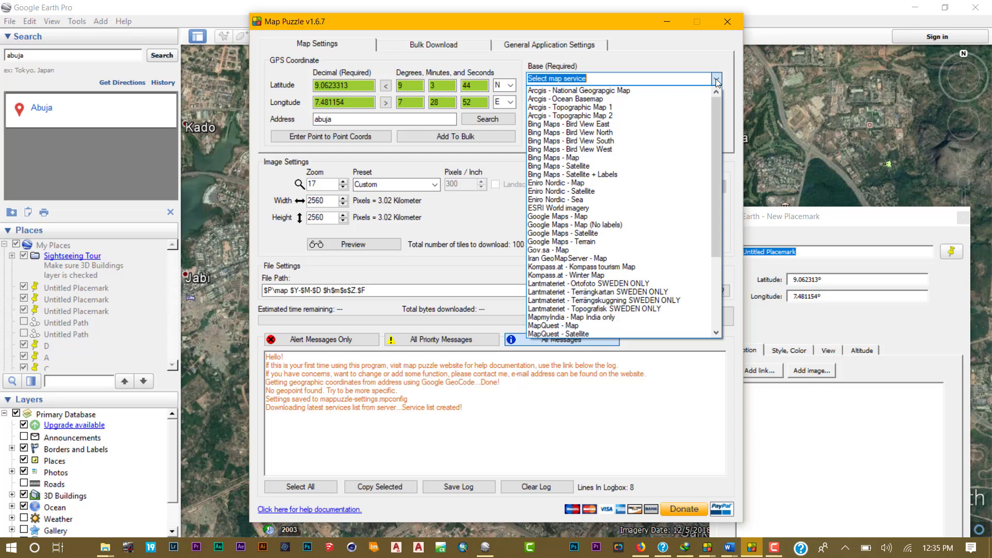
{"action": "mouse_move", "coordinate": [632, 174]}
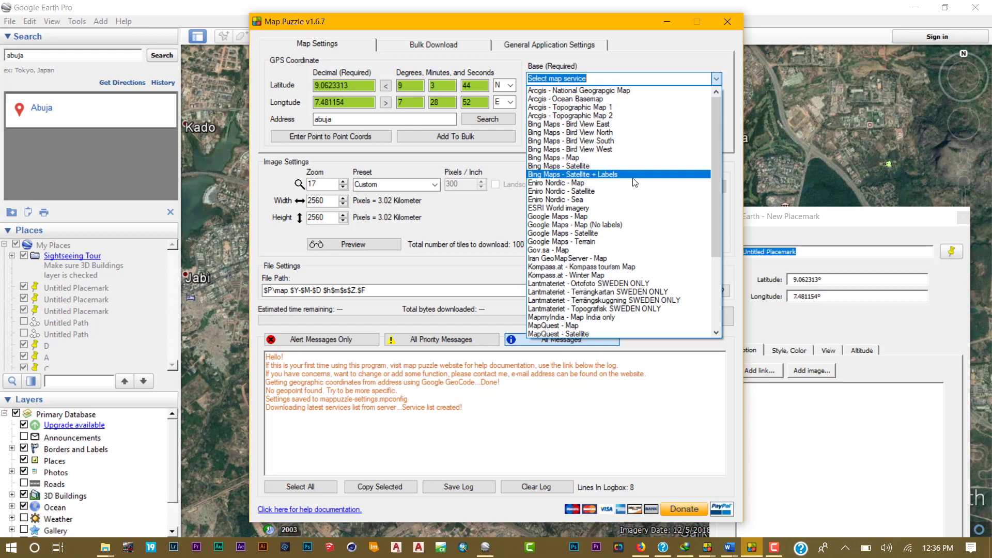
{"action": "mouse_move", "coordinate": [593, 149]}
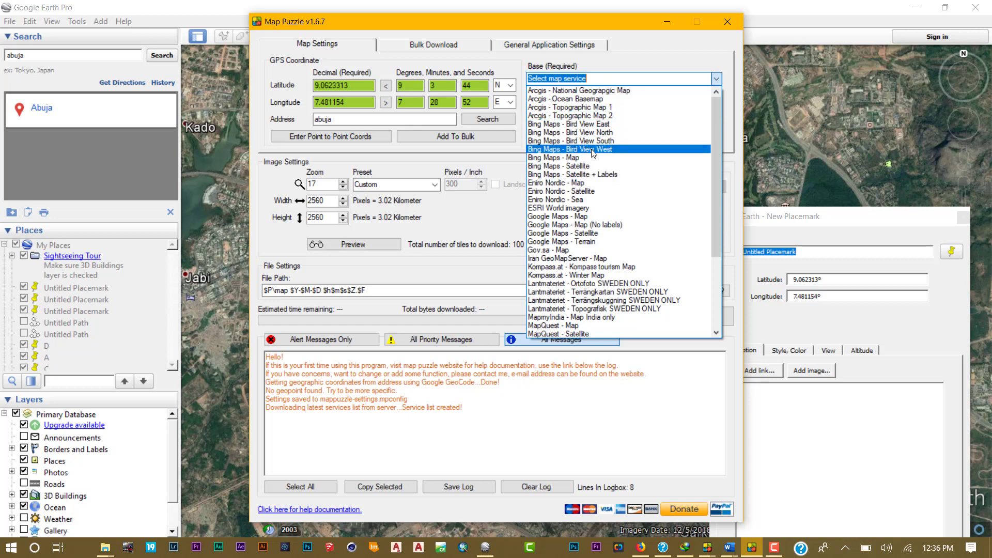
{"action": "mouse_move", "coordinate": [641, 183]}
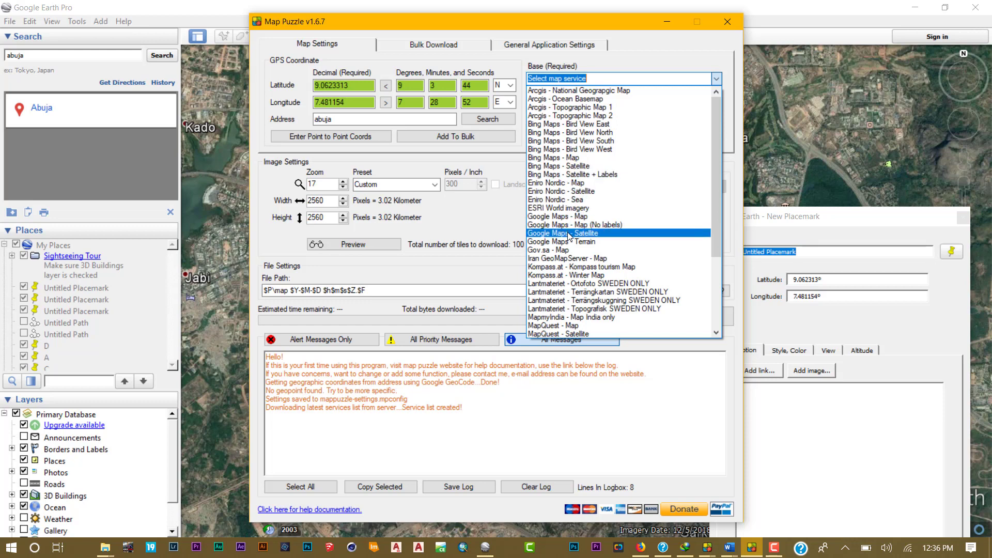
Choose Google Maps - Satellite as the base imagery and raise zoom to 20.
{"action": "left_click", "coordinate": [567, 233]}
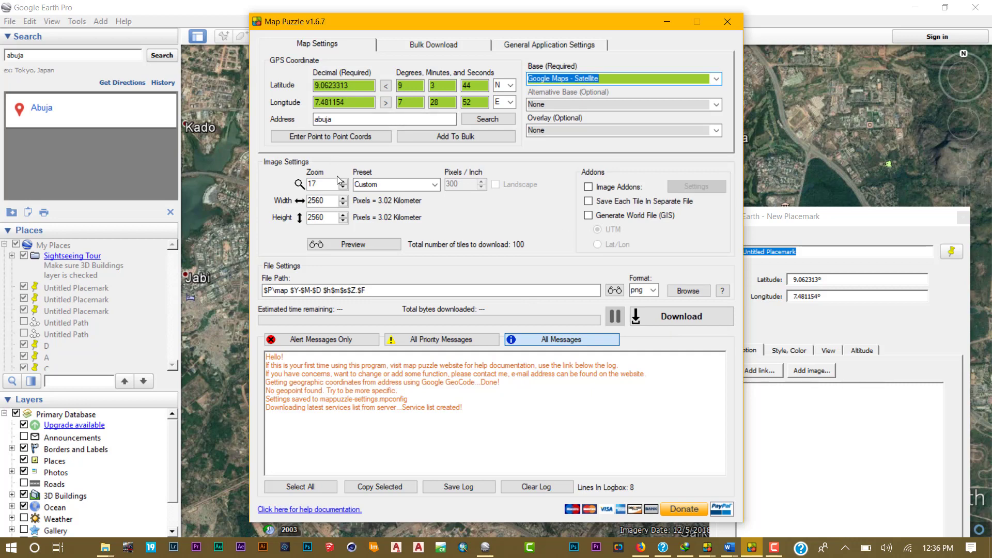
{"action": "left_click", "coordinate": [344, 181]}
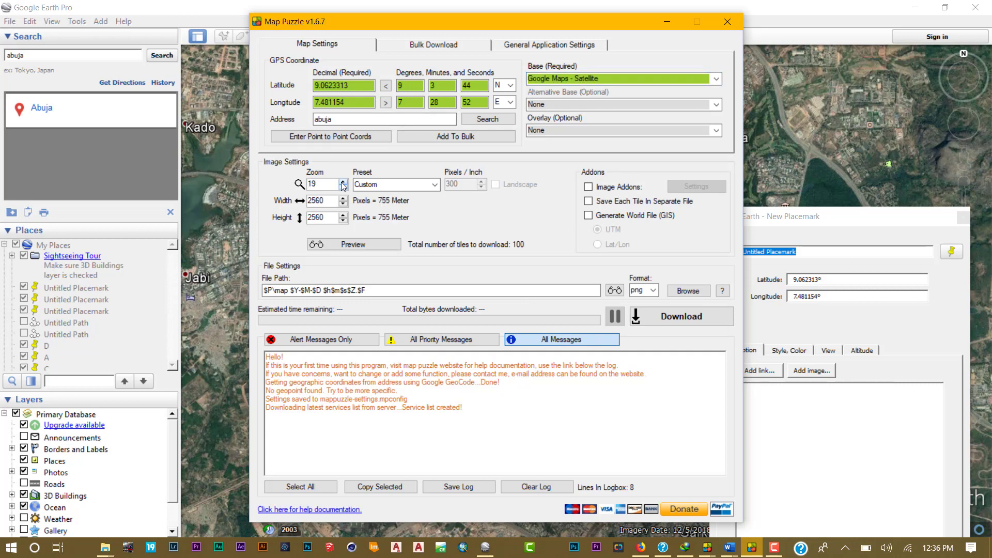
{"action": "left_click", "coordinate": [344, 181]}
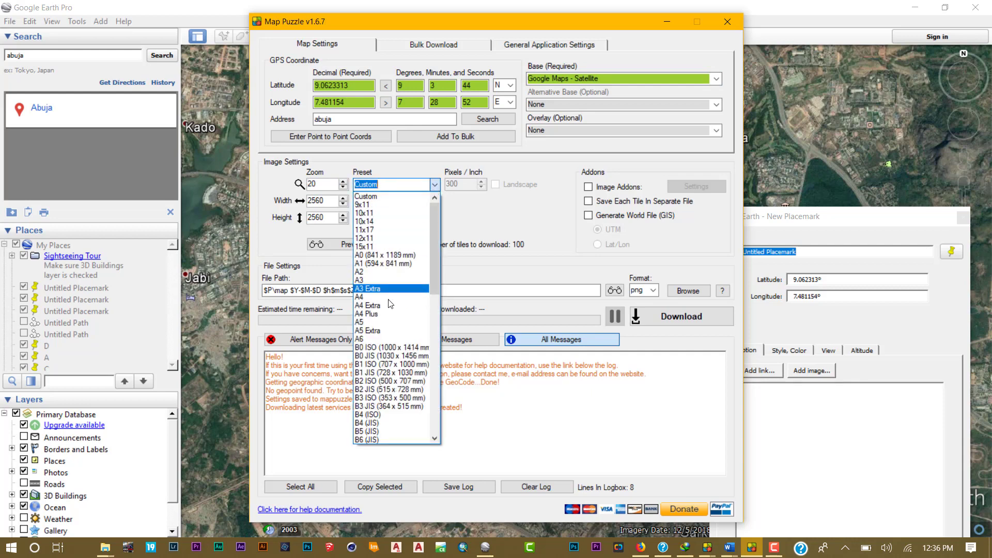
{"action": "mouse_move", "coordinate": [381, 347]}
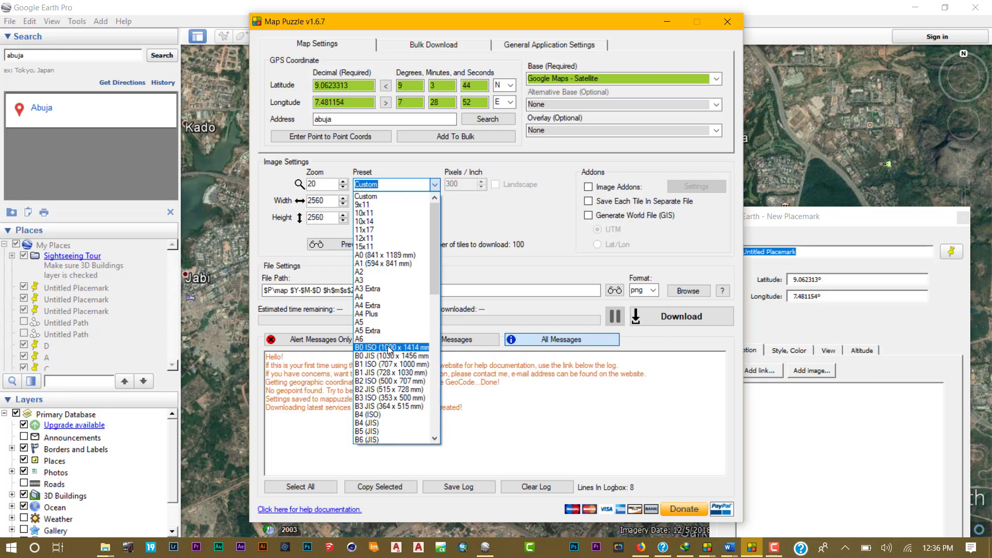
Settle on the B0 ISO page preset at zoom 20 and load the preview.
{"action": "left_click", "coordinate": [392, 348]}
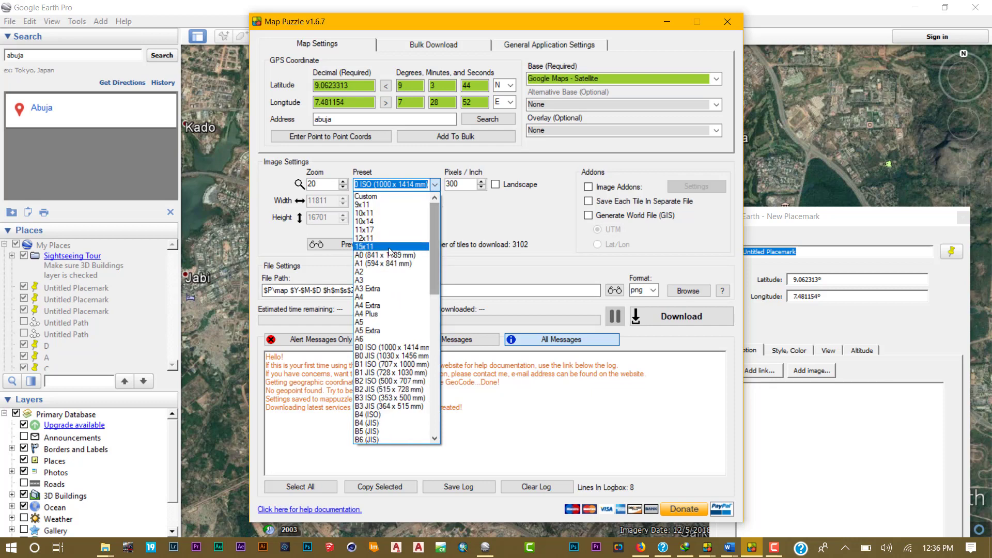
{"action": "left_click", "coordinate": [383, 255]}
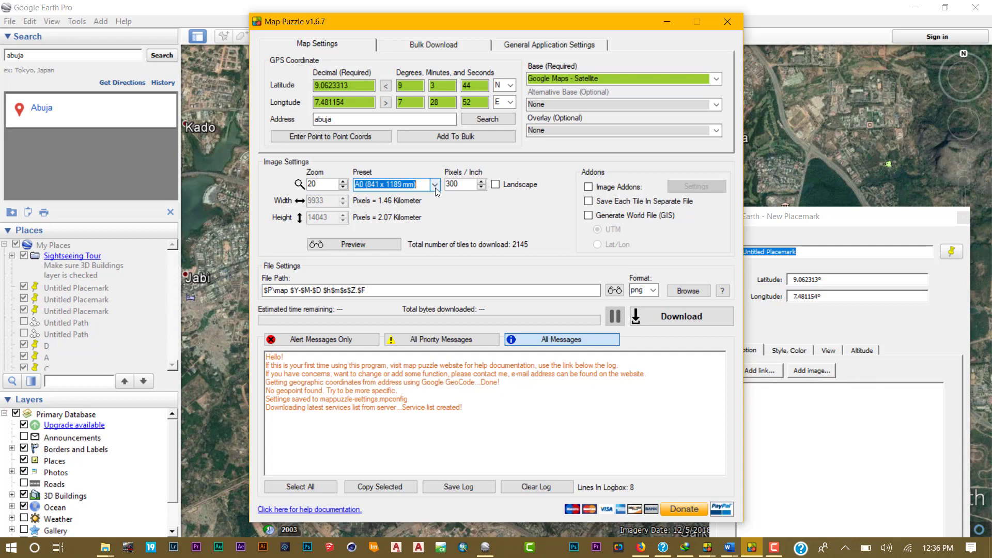
{"action": "left_click", "coordinate": [434, 184]}
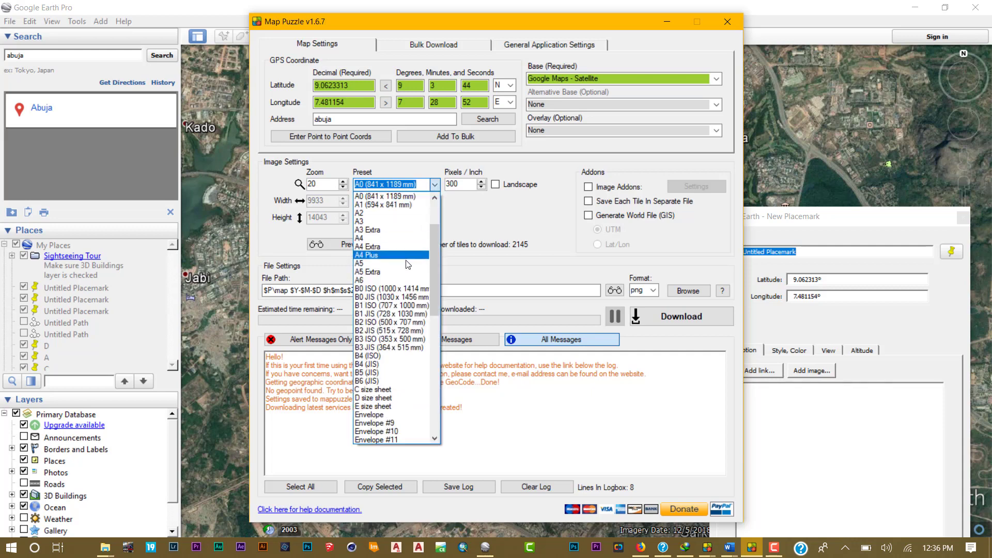
{"action": "left_click", "coordinate": [384, 289]}
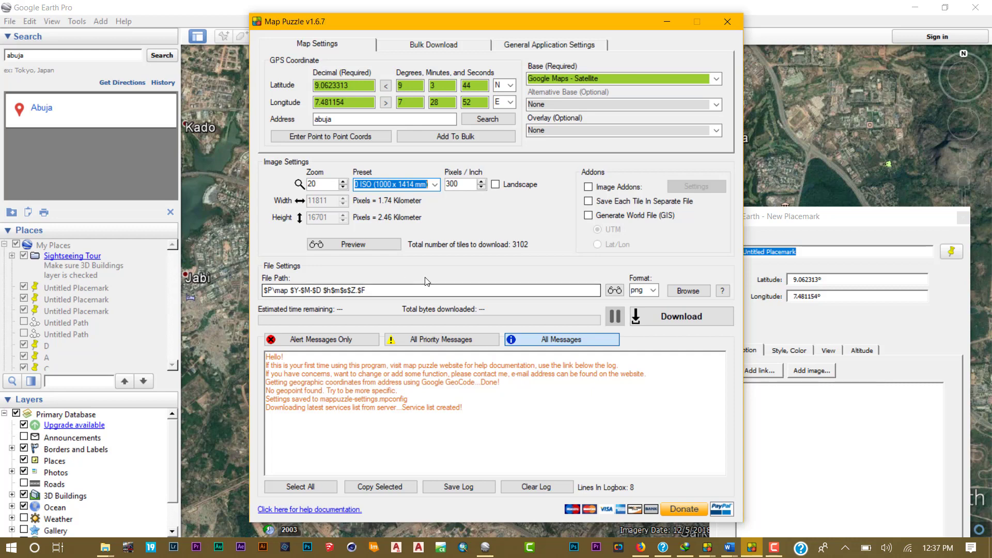
{"action": "left_click", "coordinate": [344, 181]}
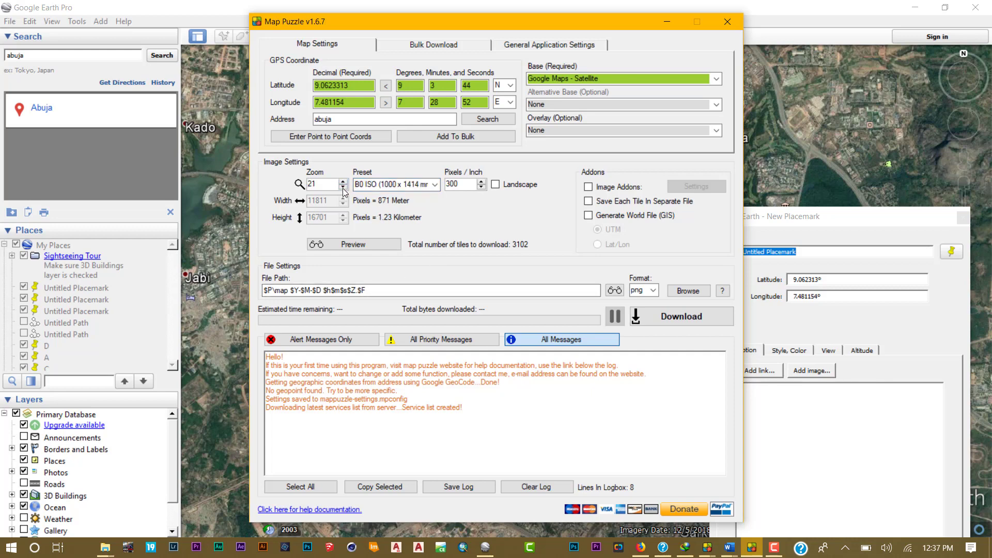
{"action": "left_click", "coordinate": [342, 188]}
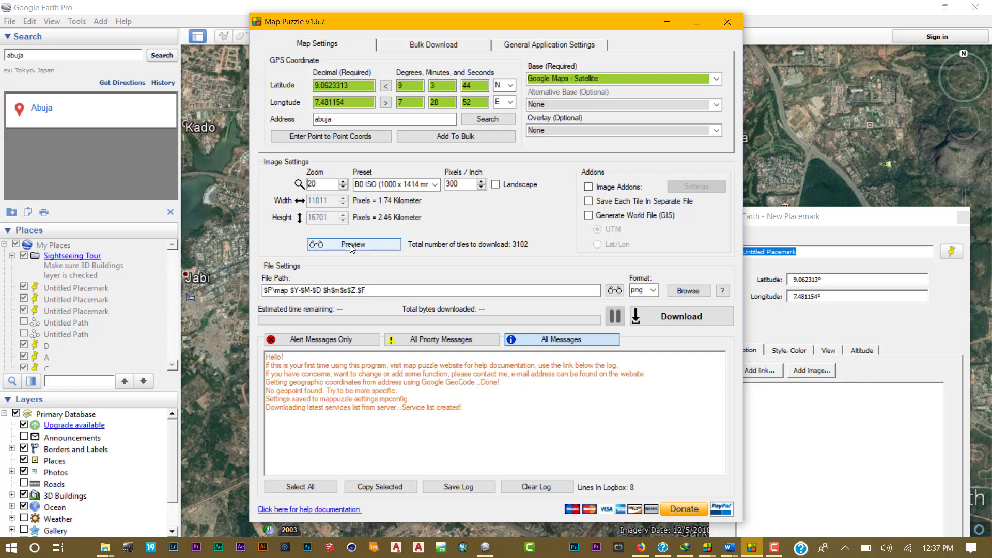
{"action": "left_click", "coordinate": [680, 317]}
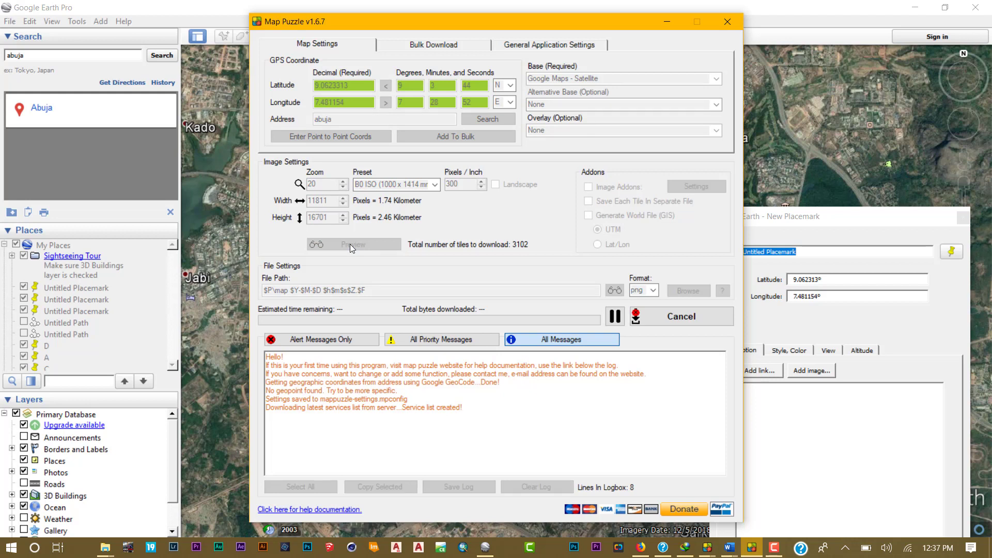
Close the zoom 20 preview, lower zoom to 17, and load a wider preview.
{"action": "left_click", "coordinate": [352, 244]}
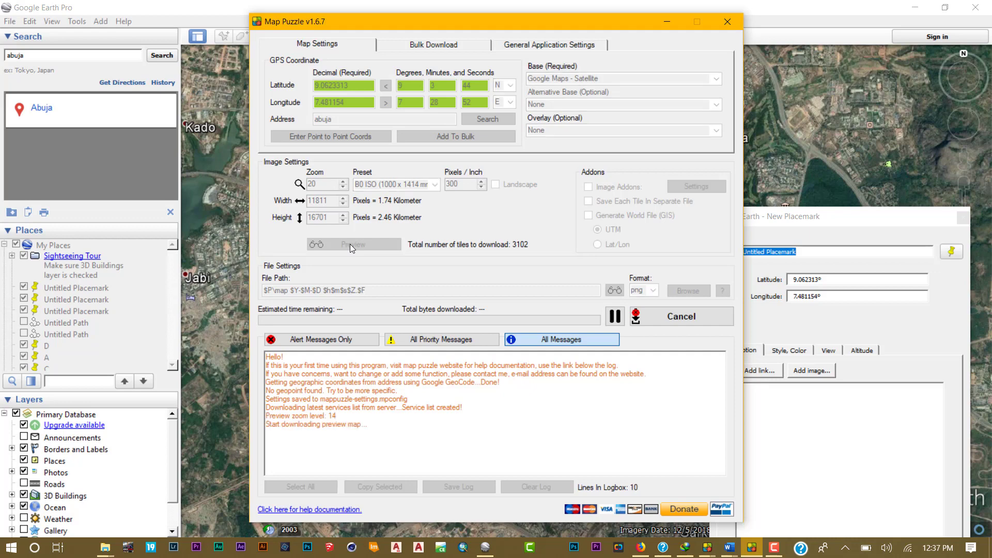
{"action": "left_click", "coordinate": [353, 244]}
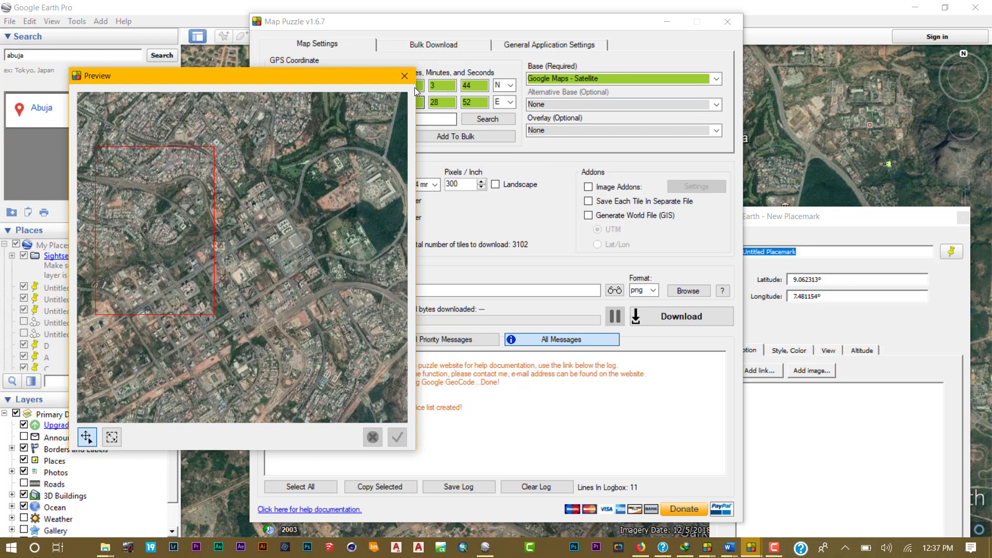
{"action": "left_click", "coordinate": [404, 75]}
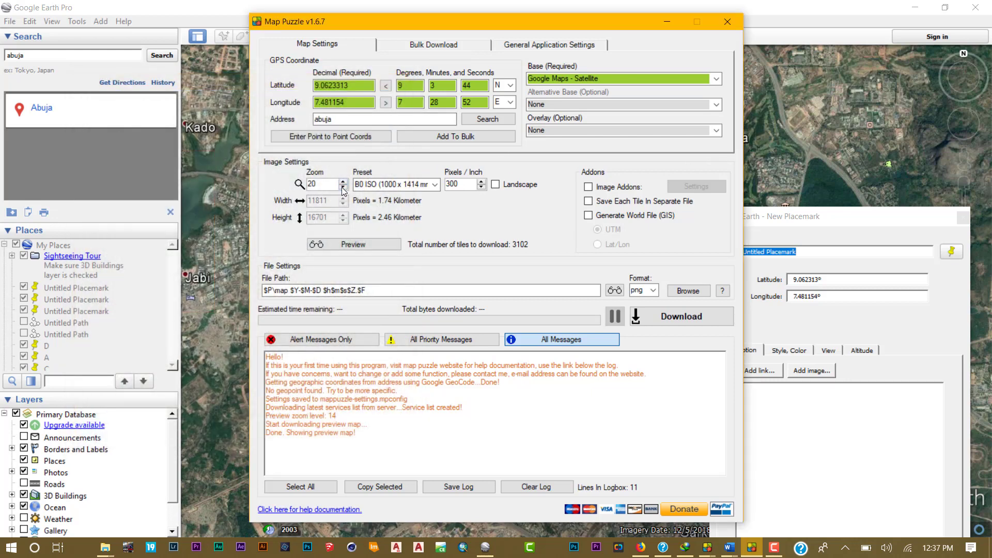
{"action": "left_click", "coordinate": [345, 187]}
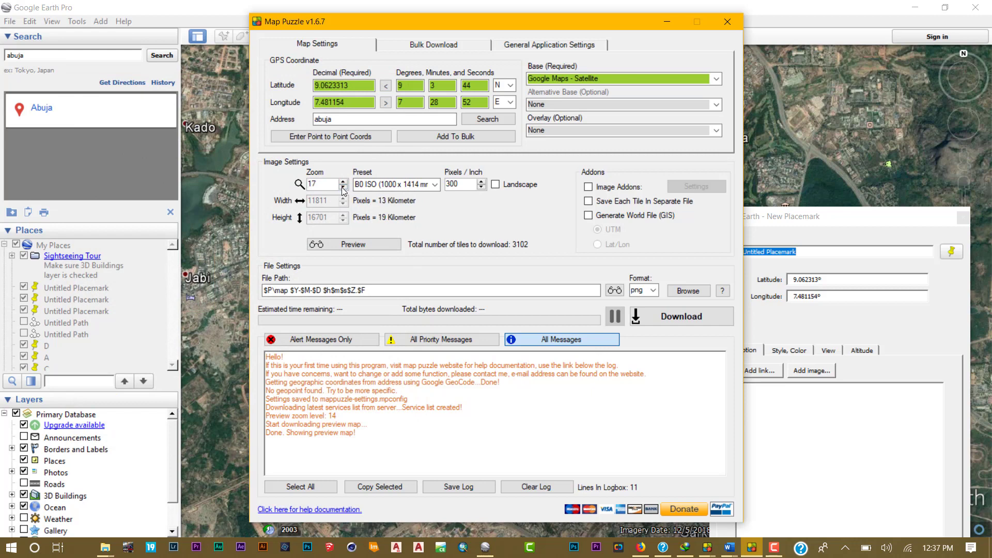
{"action": "left_click", "coordinate": [681, 316]}
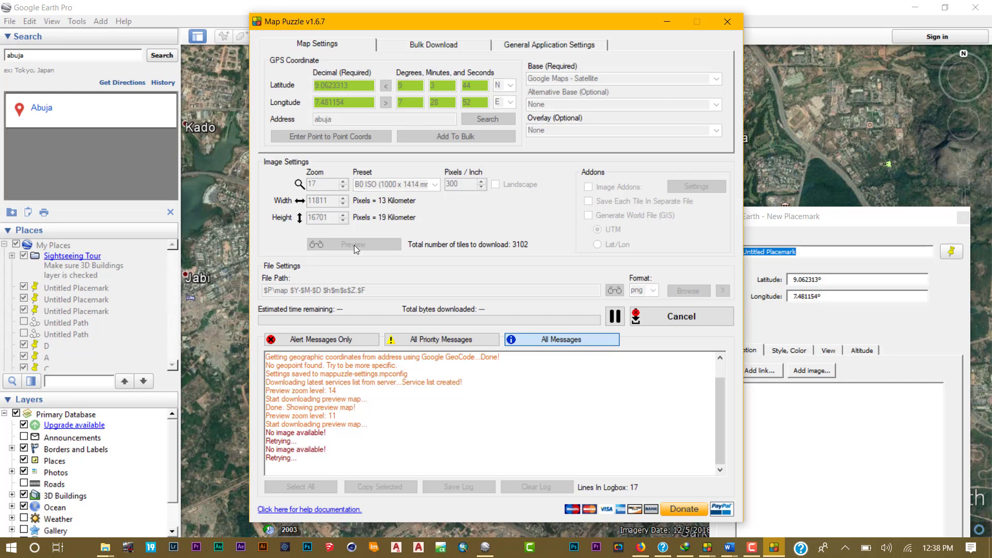
{"action": "left_click", "coordinate": [353, 244]}
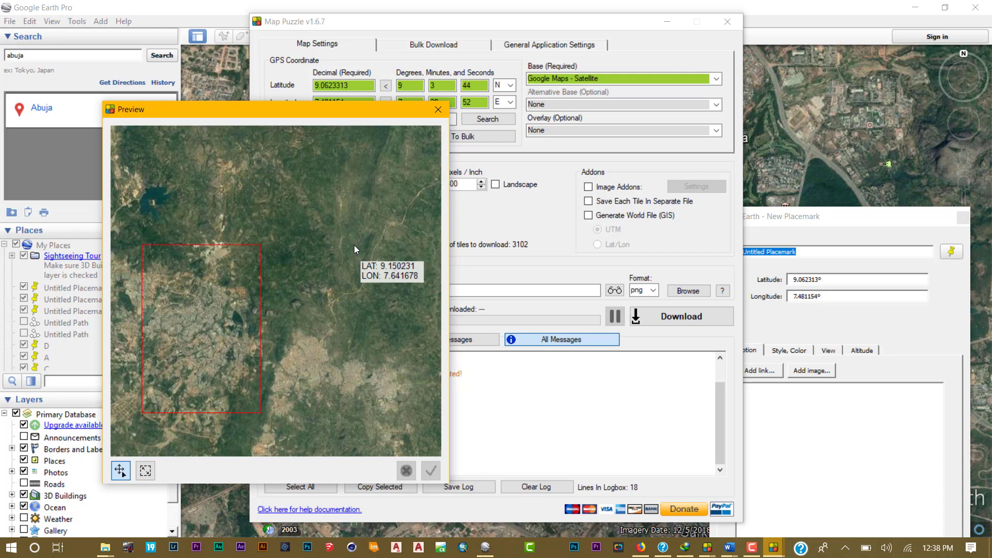
{"action": "mouse_move", "coordinate": [329, 366]}
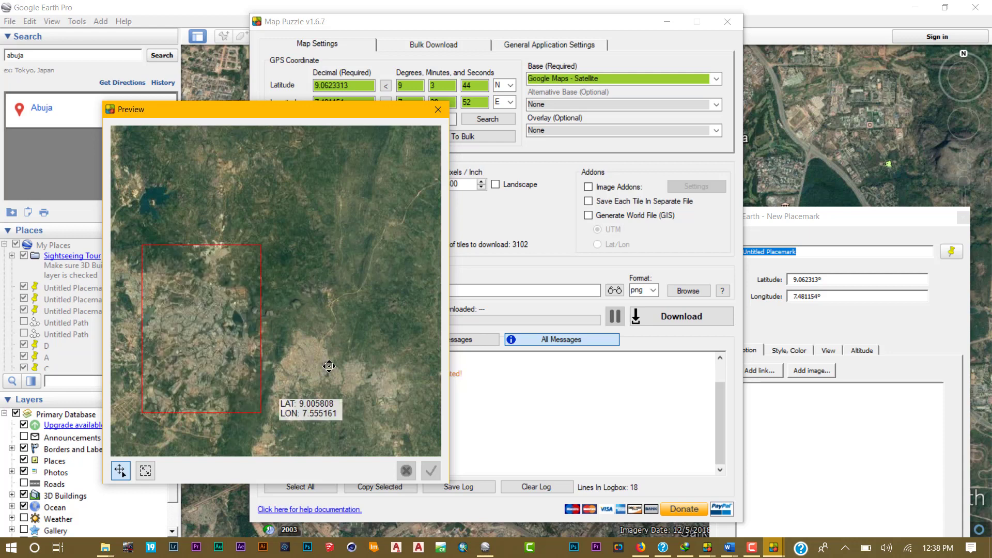
Drag the frame east to 9.0654829, 7.5743866, accept it, and set zoom to 20.
{"action": "left_click_drag", "start_coordinate": [329, 366], "coordinate": [271, 341]}
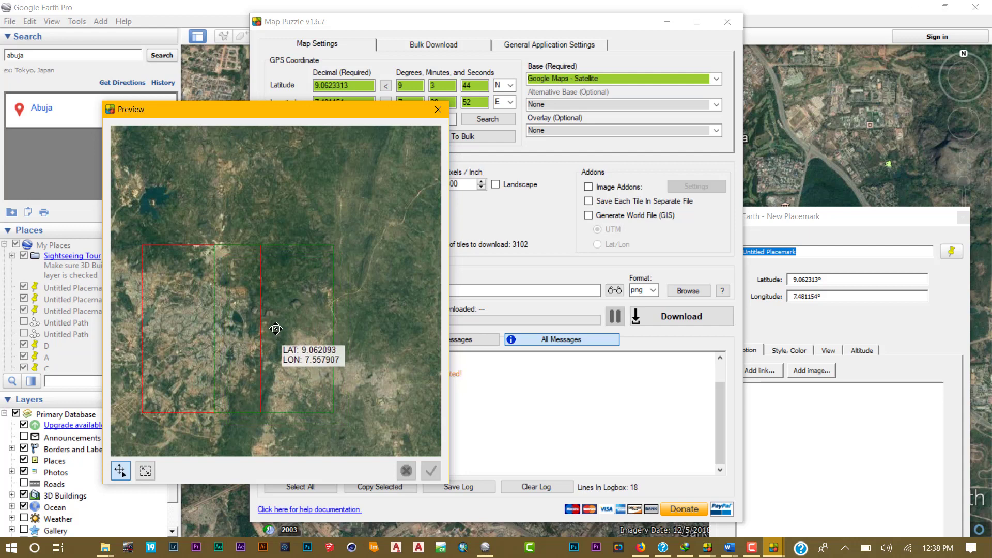
{"action": "left_click_drag", "start_coordinate": [276, 329], "coordinate": [291, 326]}
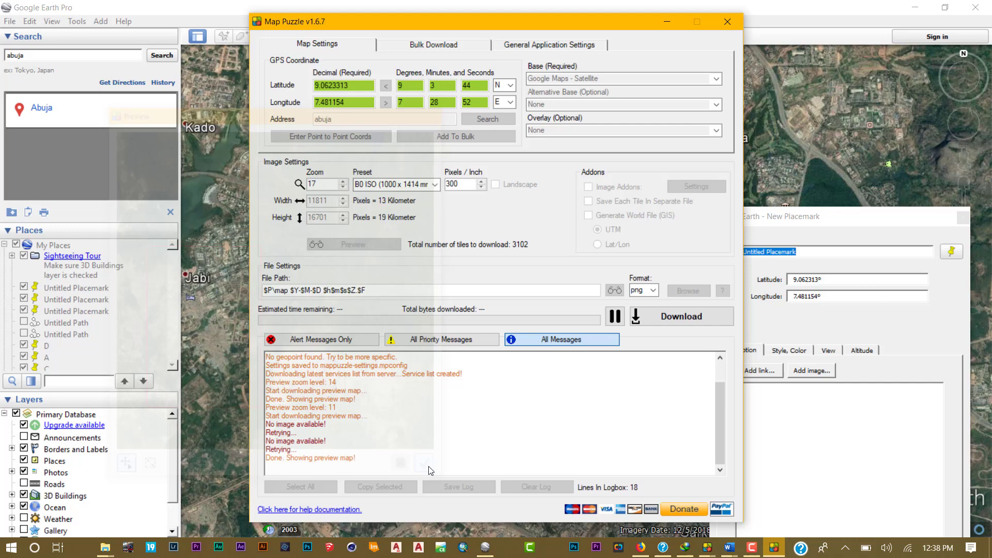
{"action": "left_click", "coordinate": [679, 316]}
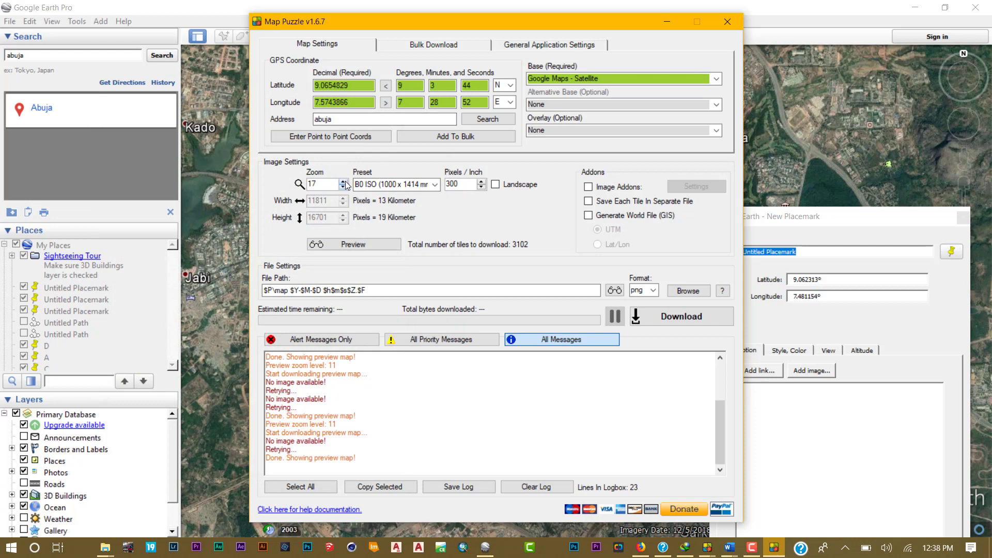
{"action": "left_click", "coordinate": [344, 181]}
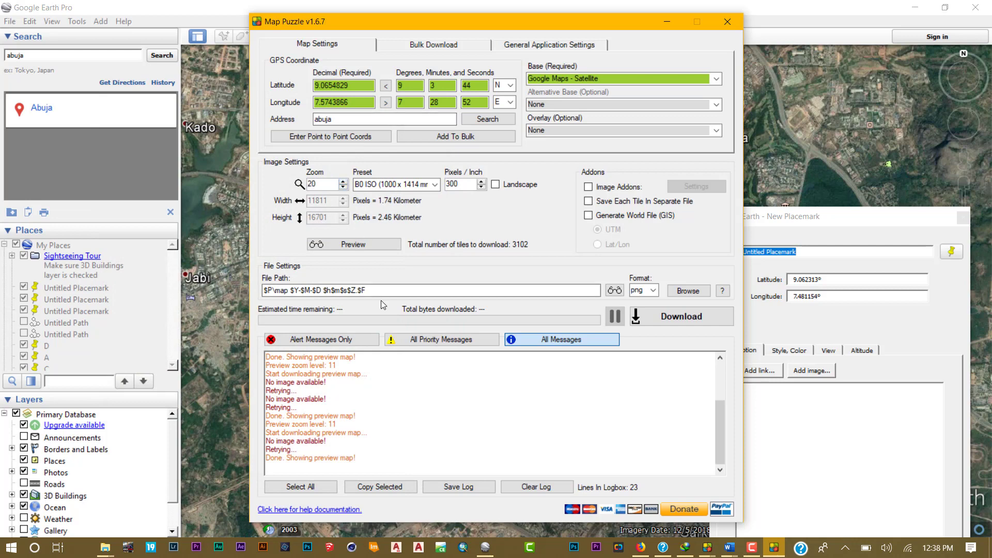
Preview the area, drag the frame west to 9.0444622, 7.5248623, accept, and close preview.
{"action": "left_click", "coordinate": [681, 316]}
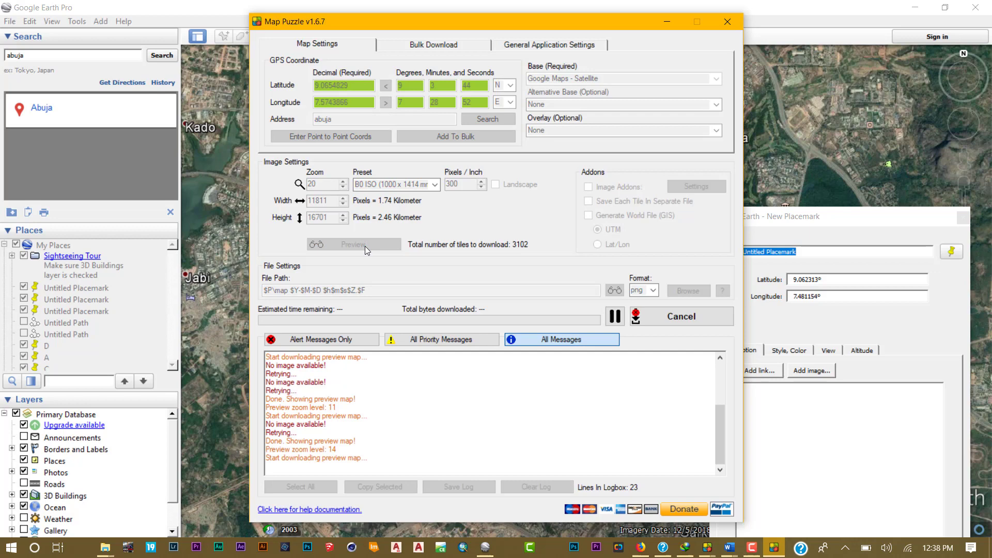
{"action": "left_click", "coordinate": [353, 245]}
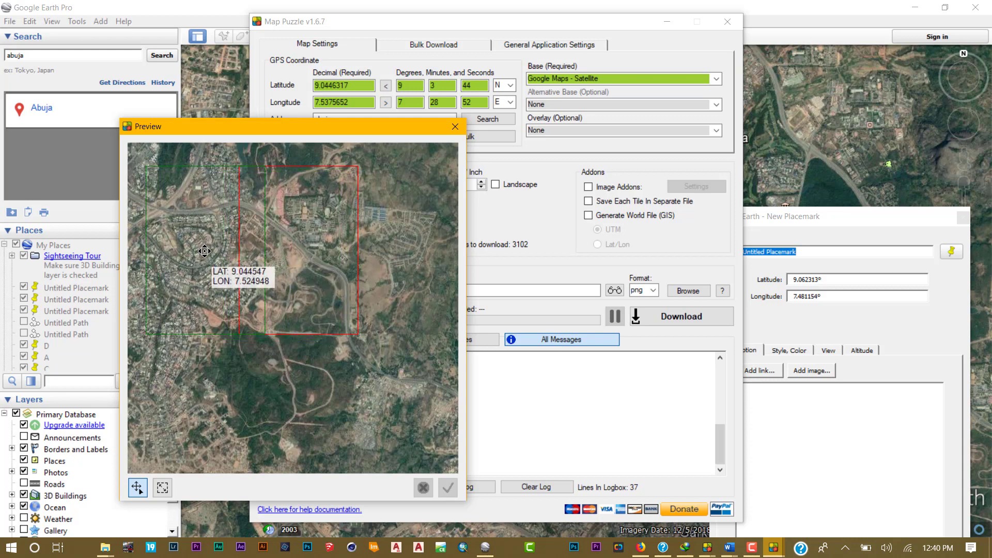
{"action": "left_click_drag", "start_coordinate": [205, 252], "coordinate": [245, 265]}
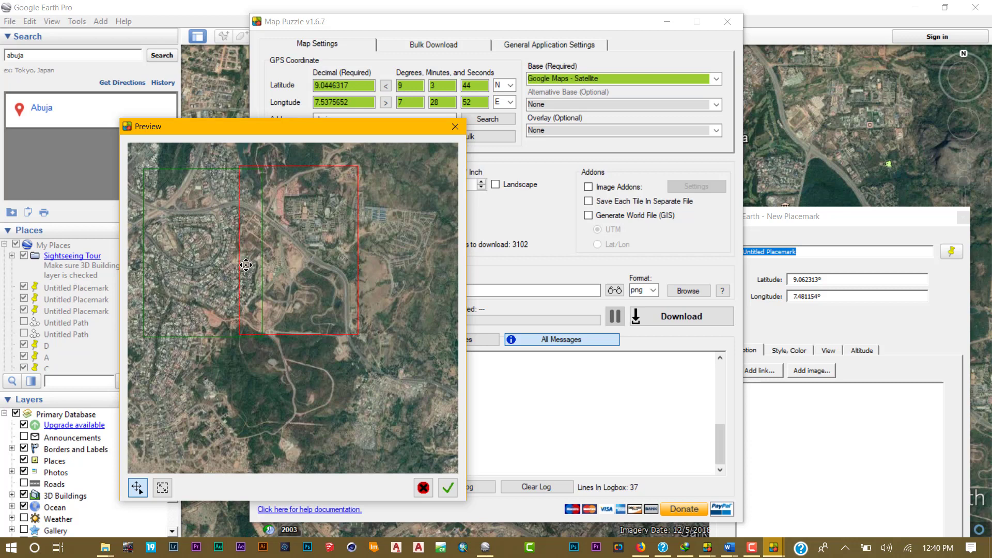
{"action": "left_click", "coordinate": [447, 487]}
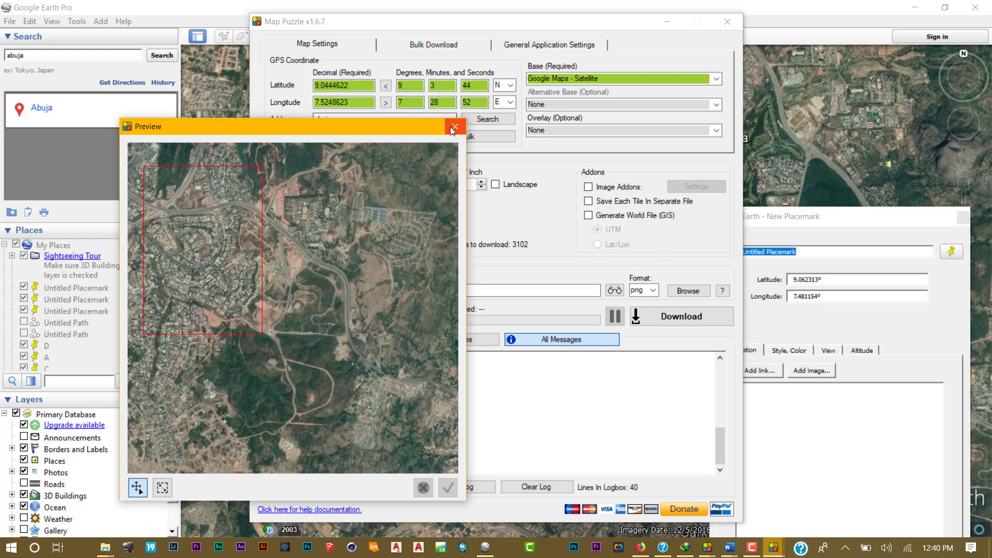
{"action": "left_click", "coordinate": [453, 126]}
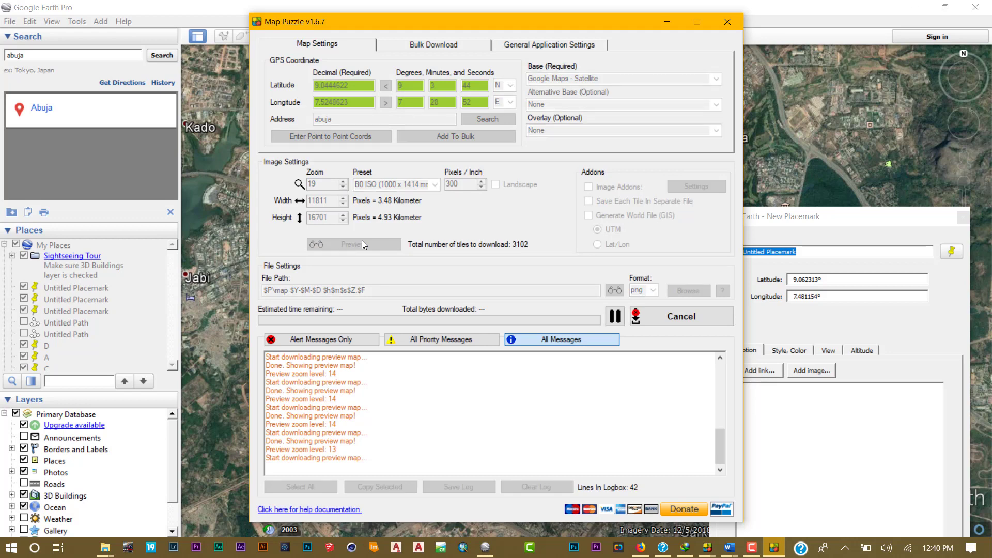
Drag the preview frame over the reservoir and accept centre 9.0824342, 7.5170517.
{"action": "left_click", "coordinate": [351, 244]}
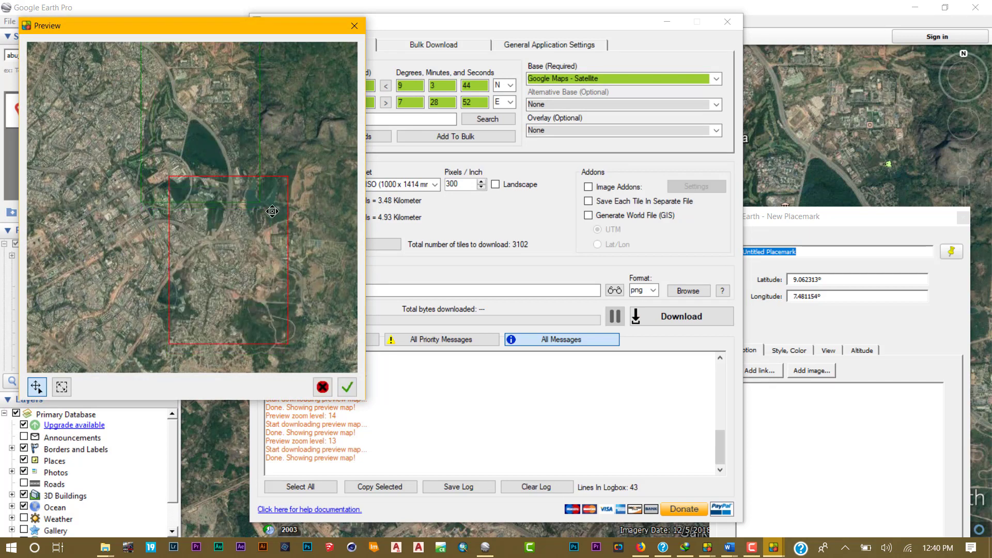
{"action": "left_click", "coordinate": [346, 387]}
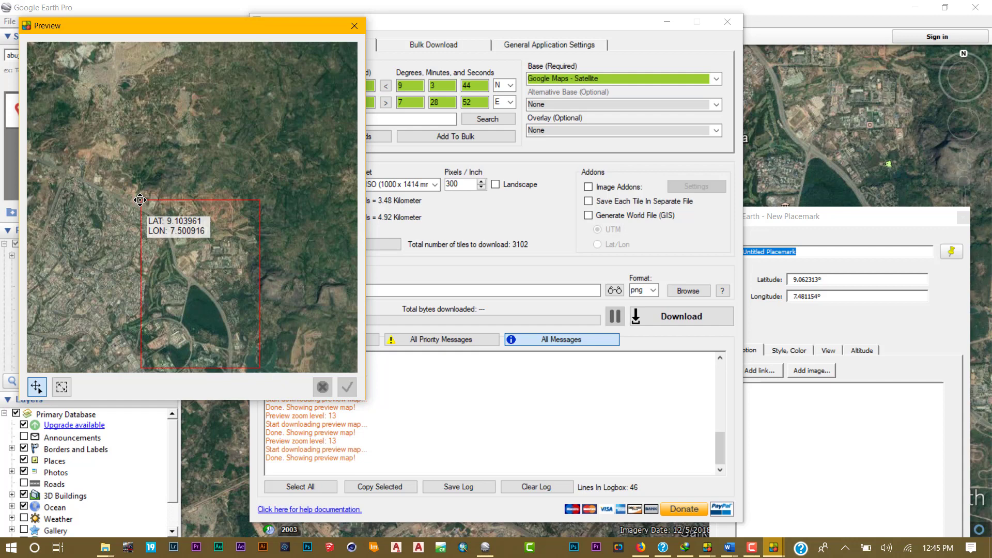
{"action": "left_click_drag", "start_coordinate": [140, 200], "coordinate": [259, 196]}
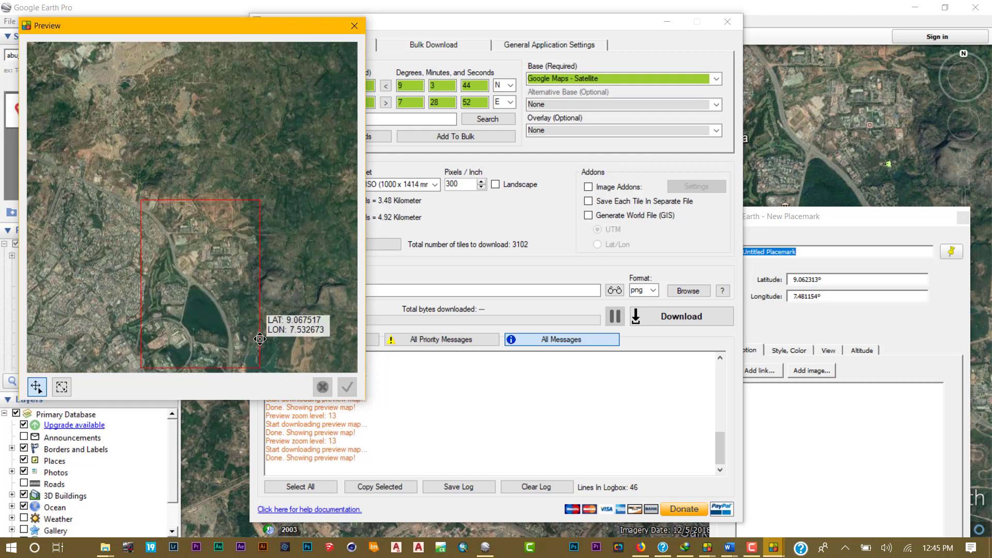
{"action": "left_click_drag", "start_coordinate": [260, 338], "coordinate": [259, 367]}
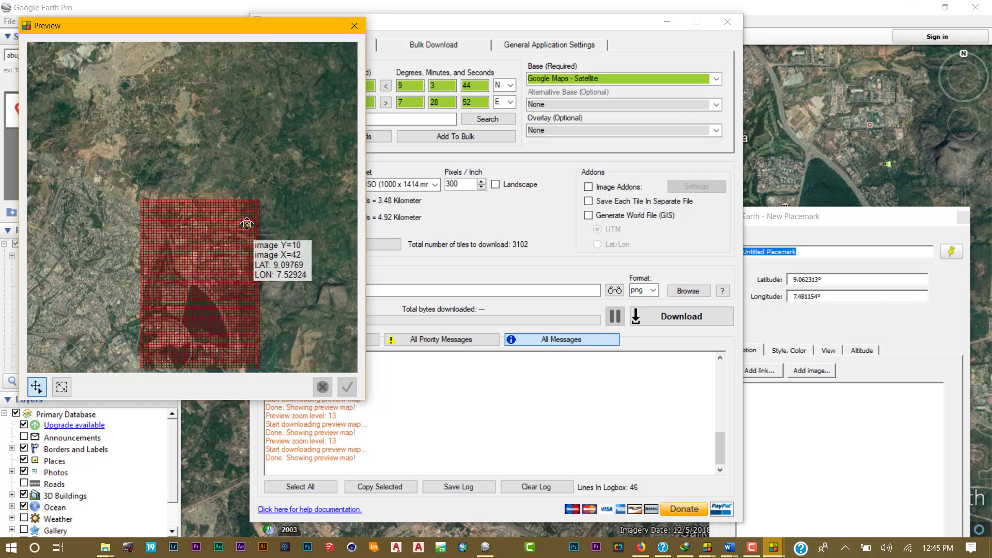
{"action": "left_click", "coordinate": [353, 25]}
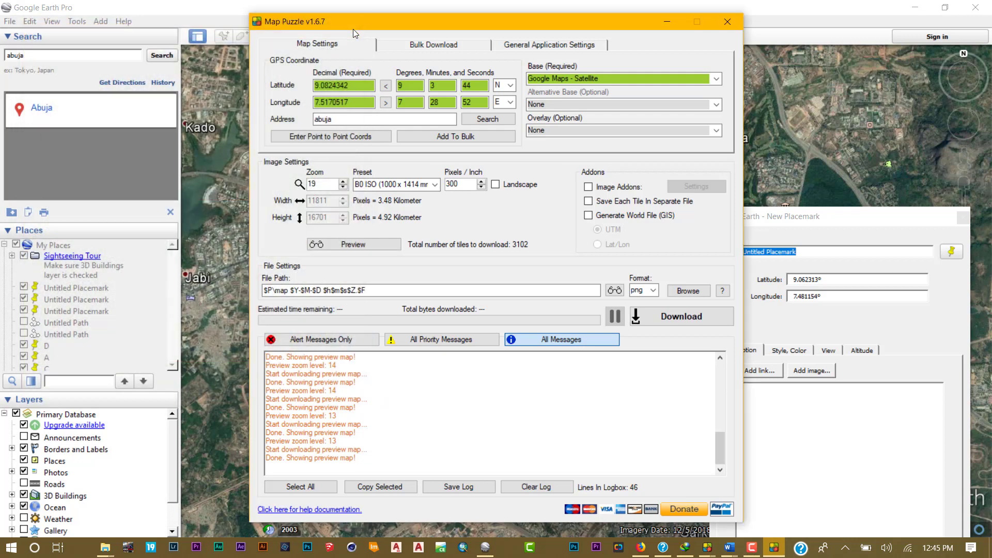
Set C:\WORK as the output folder for abuja1 and start the tile download.
{"action": "left_click", "coordinate": [688, 290]}
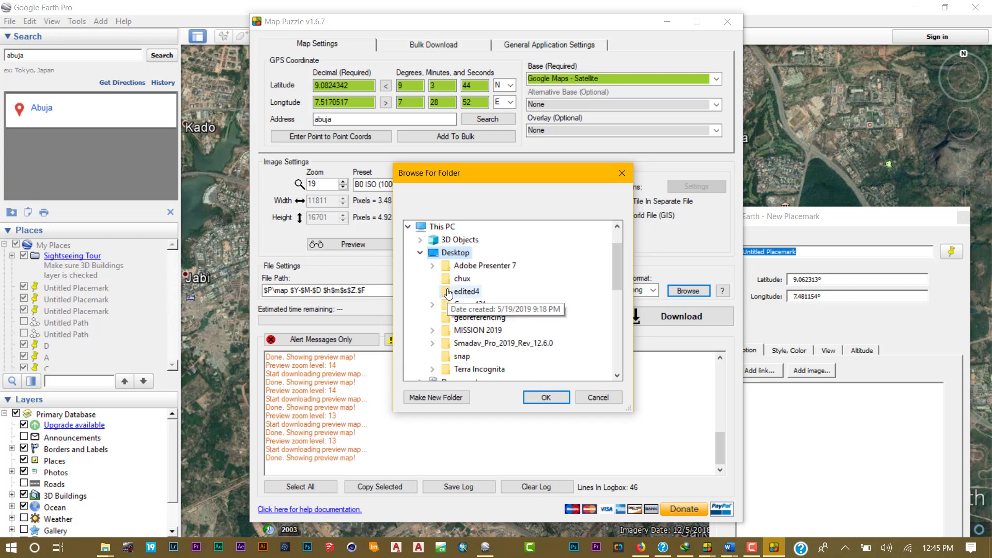
{"action": "left_click", "coordinate": [420, 252]}
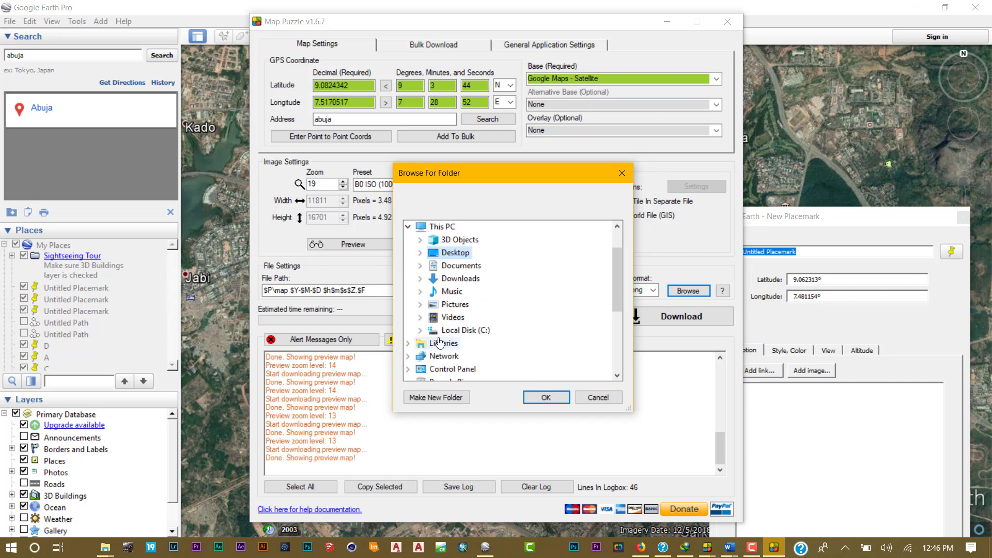
{"action": "left_click", "coordinate": [420, 329]}
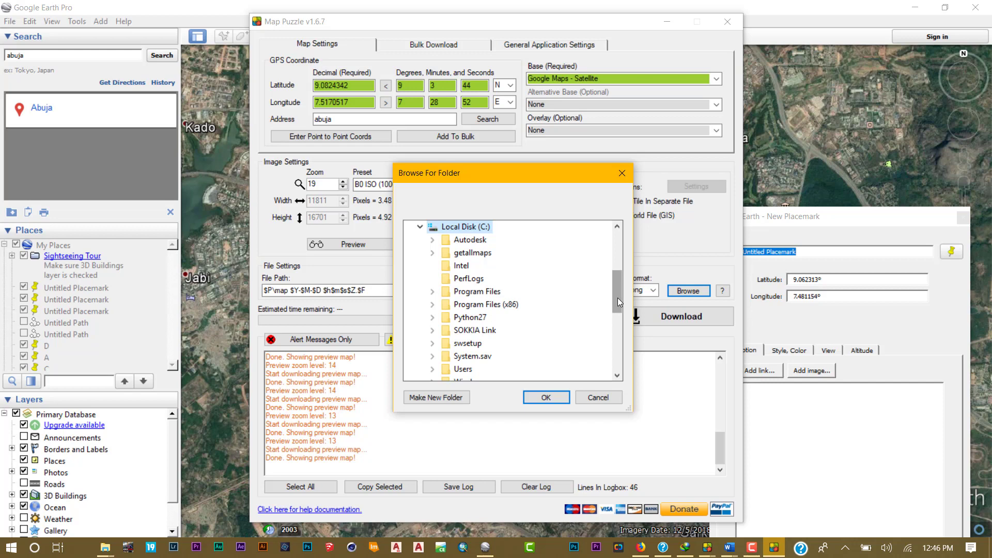
{"action": "scroll", "scroll_direction": "down", "scroll_amount": 3}
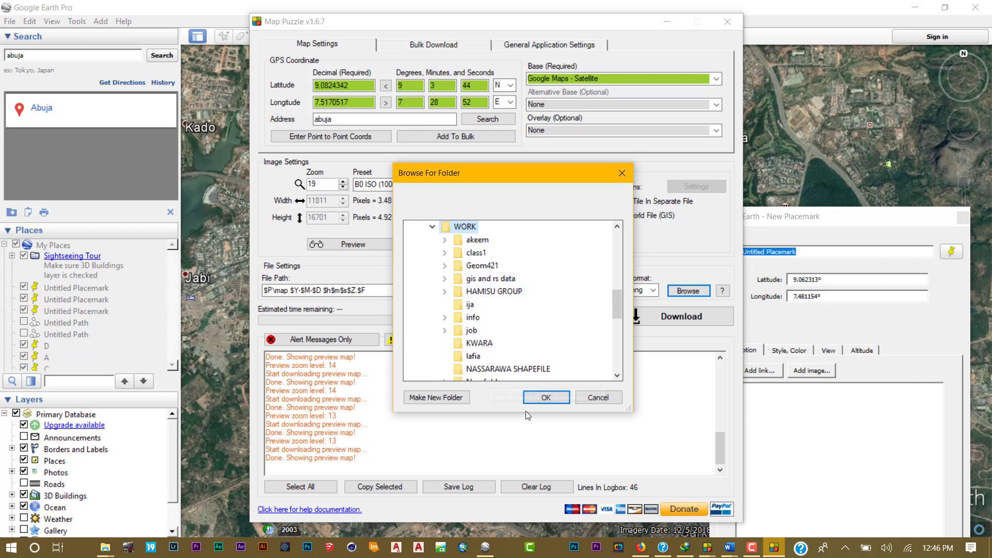
{"action": "left_click", "coordinate": [545, 396]}
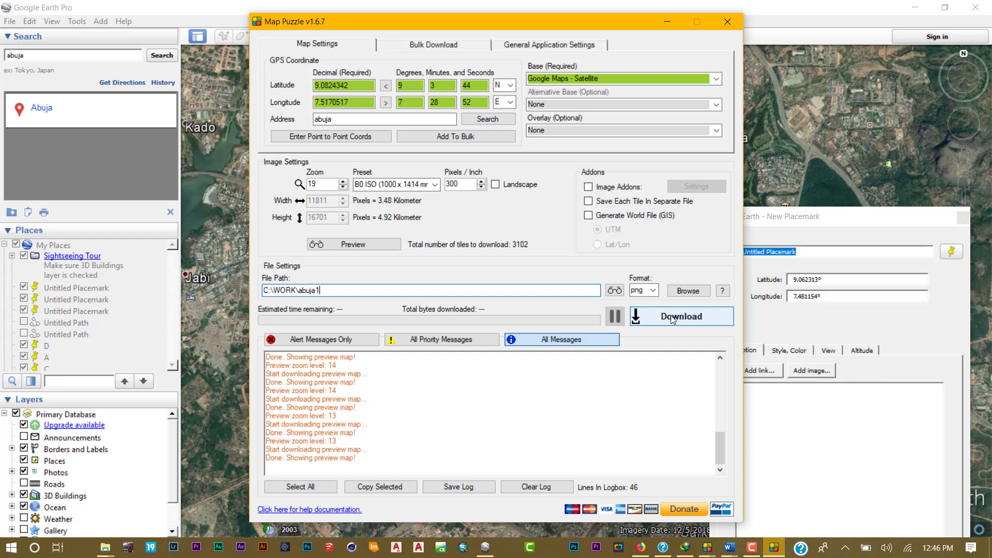
{"action": "left_click", "coordinate": [681, 317]}
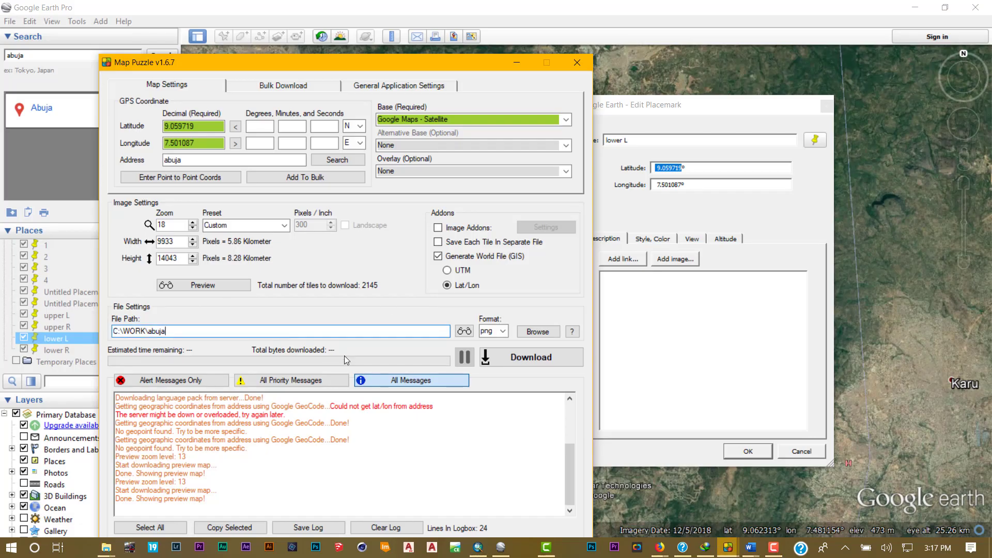
{"action": "mouse_move", "coordinate": [353, 277]}
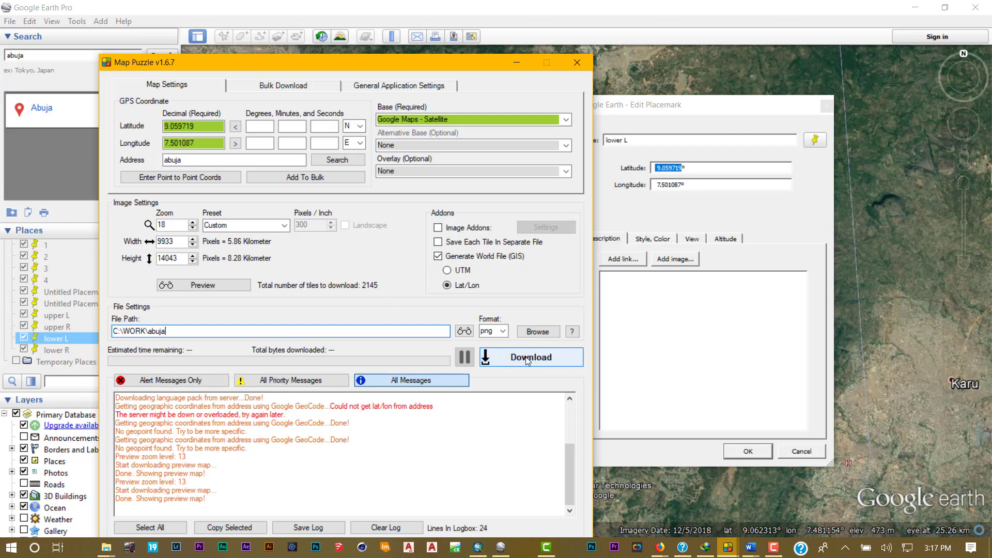
Download all Abuja tiles with a Lat/Lon world file into C:\WORK.
{"action": "left_click", "coordinate": [530, 357]}
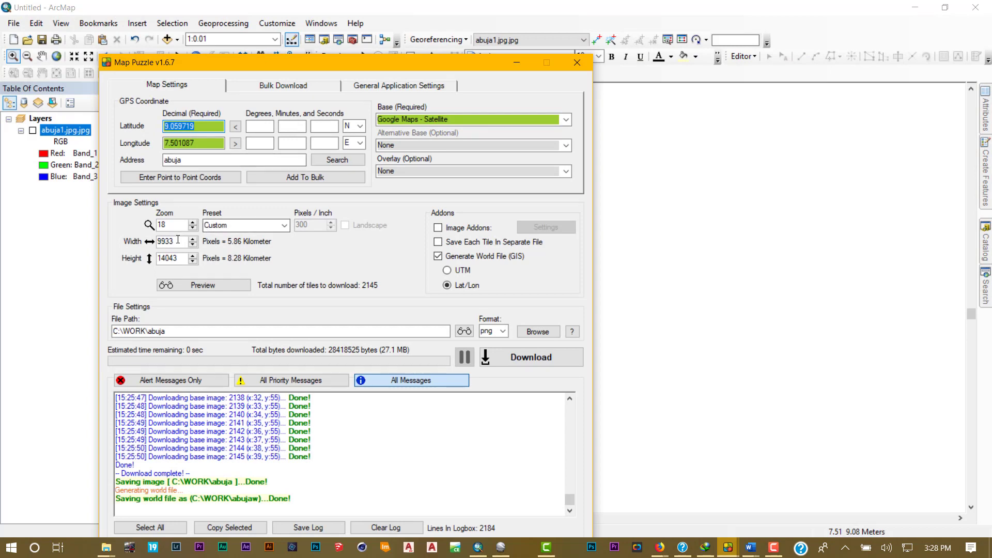
Drag the red preview frame west to centre 9.0592107, 7.463665 and accept it.
{"action": "left_click", "coordinate": [203, 284]}
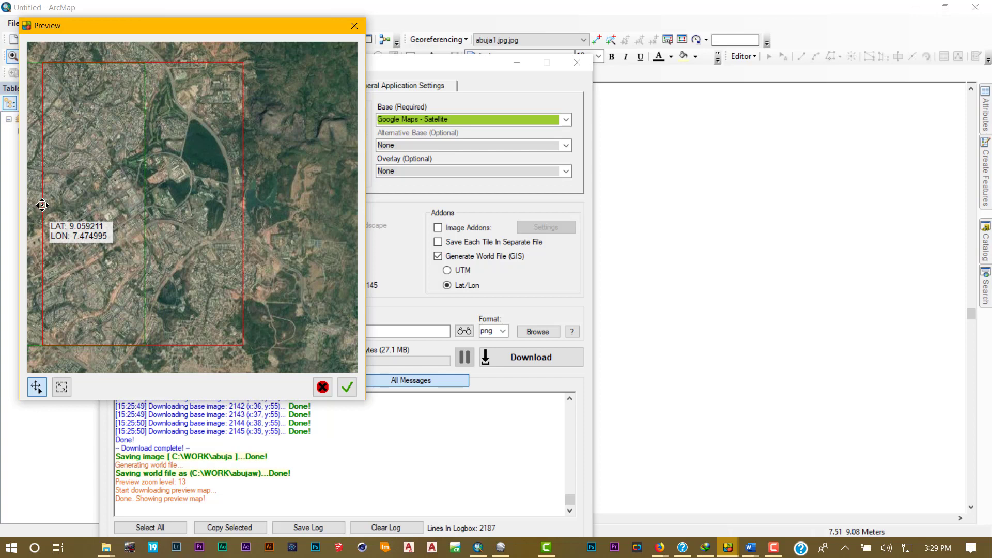
{"action": "mouse_move", "coordinate": [131, 166]}
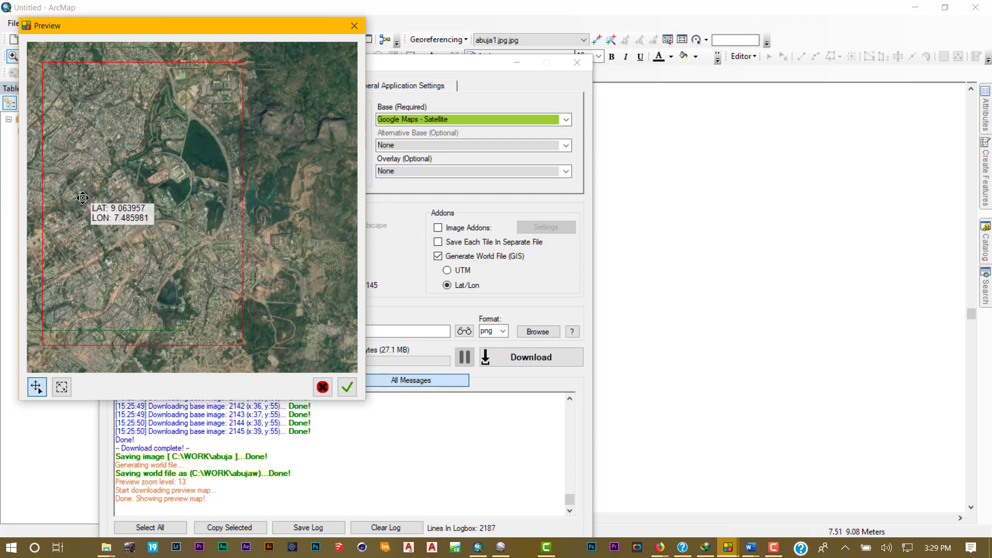
{"action": "left_click_drag", "start_coordinate": [83, 198], "coordinate": [19, 203]}
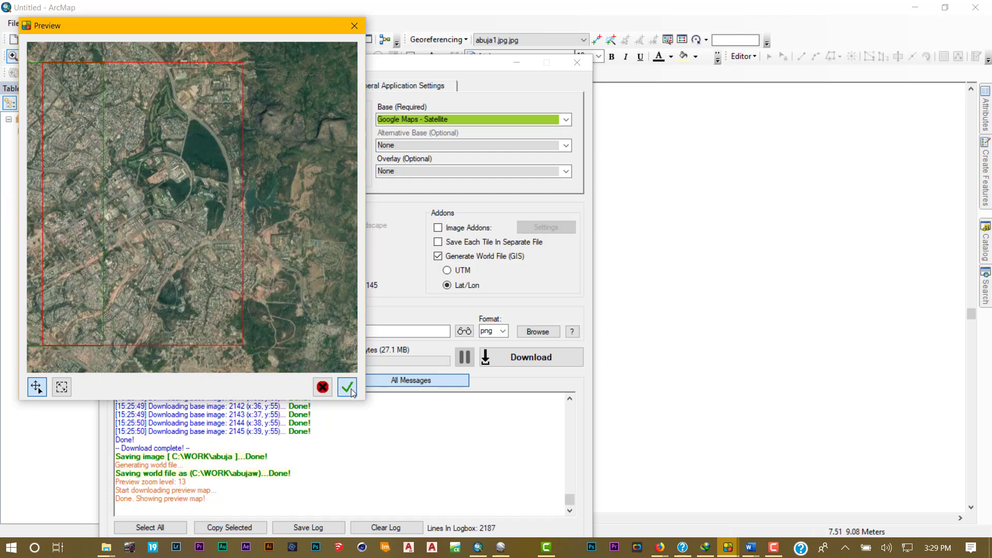
{"action": "left_click", "coordinate": [346, 386]}
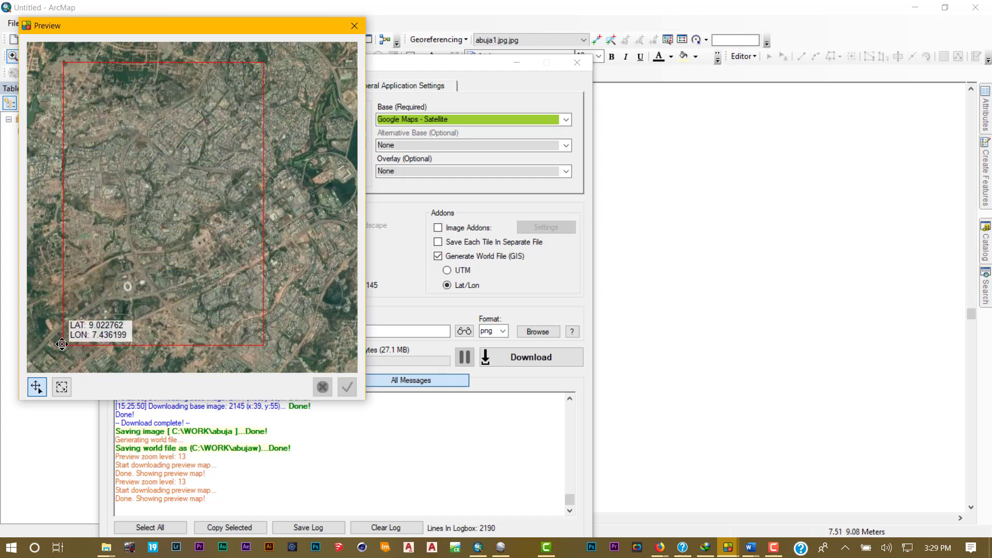
{"action": "mouse_move", "coordinate": [286, 143]}
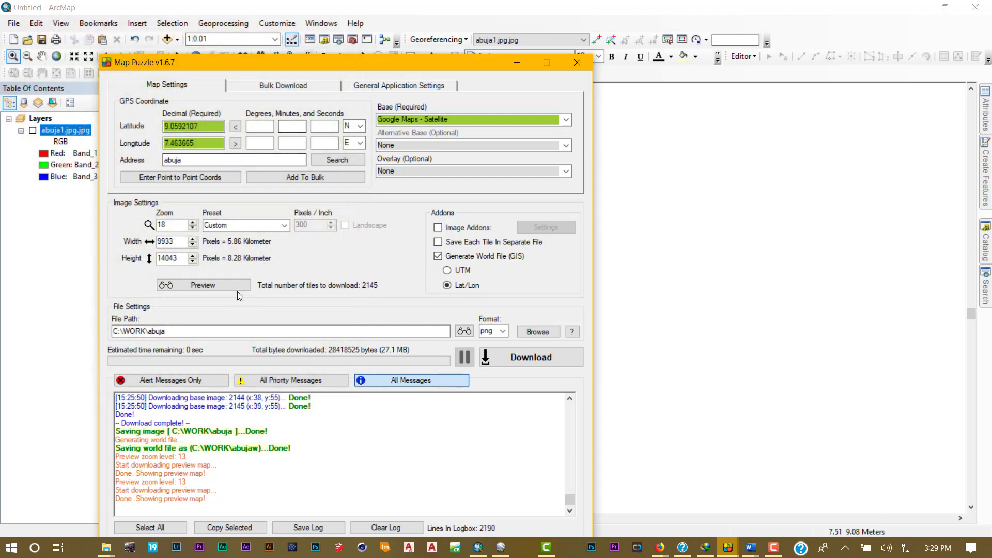
Rename the output file to abuja3 and download the overlapping tiles.
{"action": "type", "text": "2"}
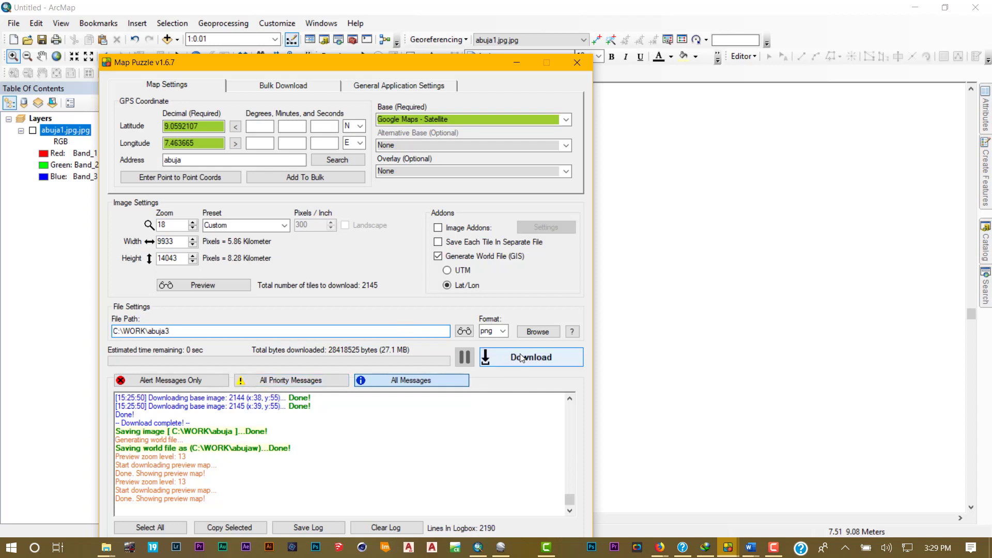
{"action": "left_click", "coordinate": [530, 357]}
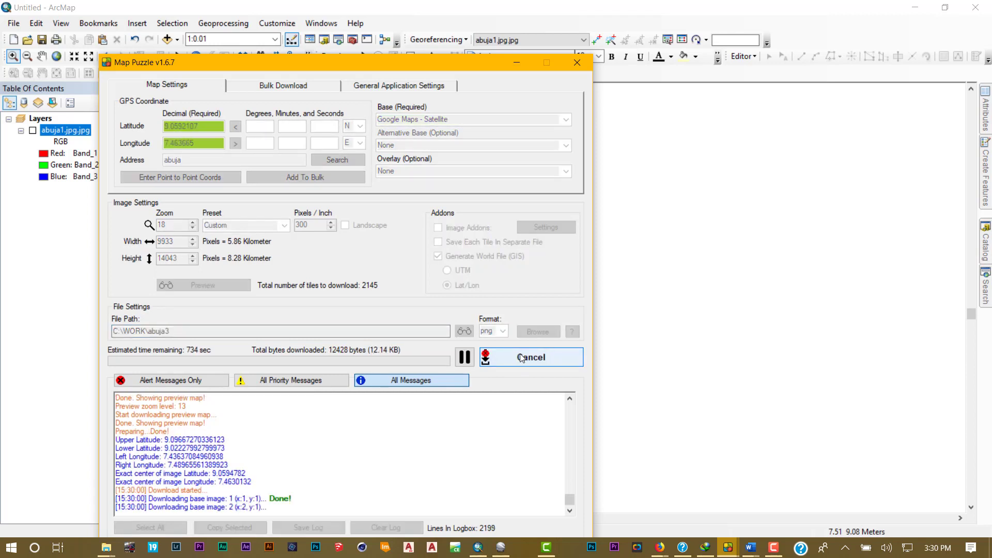